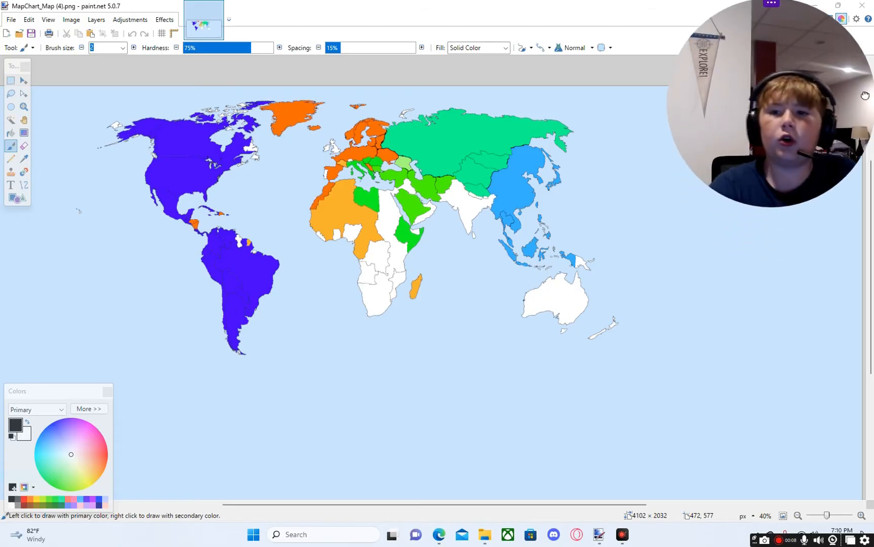
mouse_move(811, 65)
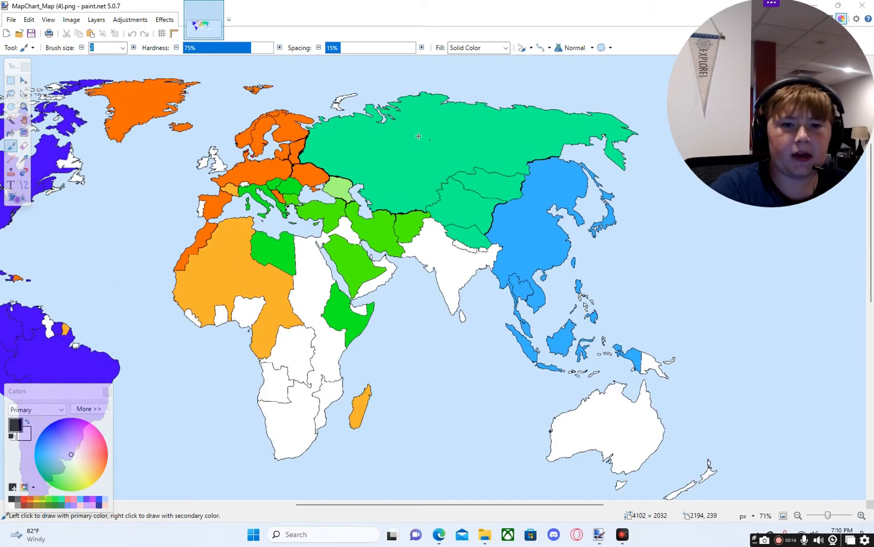
Step: Zoom around the map and brush a thin dark loop around the Americas
scroll("down", 3)
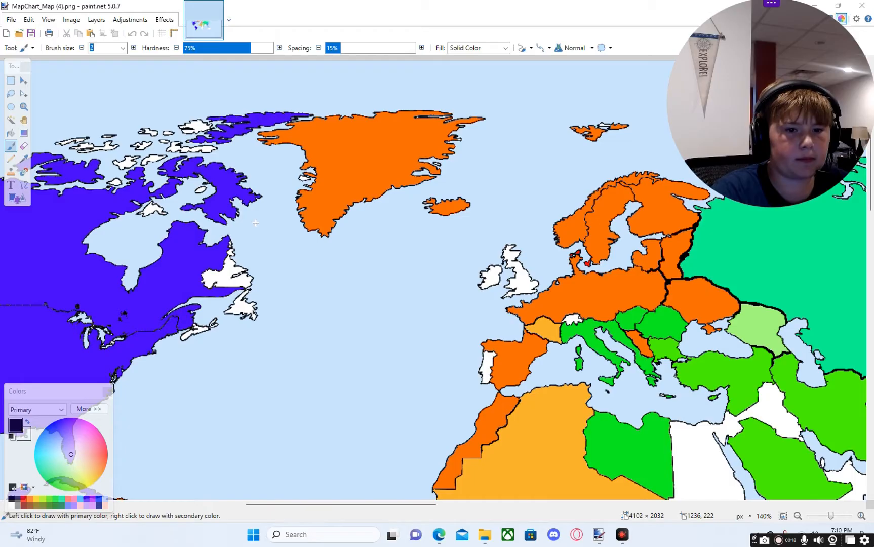
left_click_drag(224, 177, 255, 223)
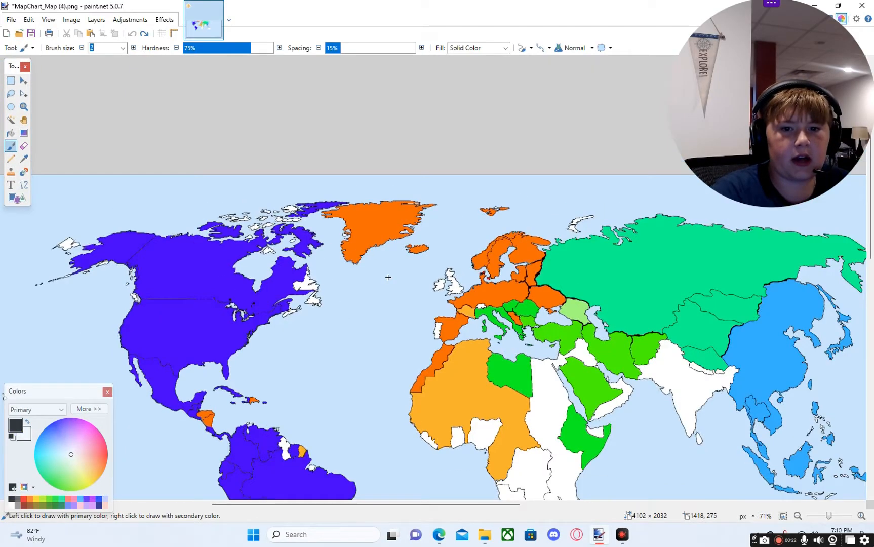
scroll("down", 3)
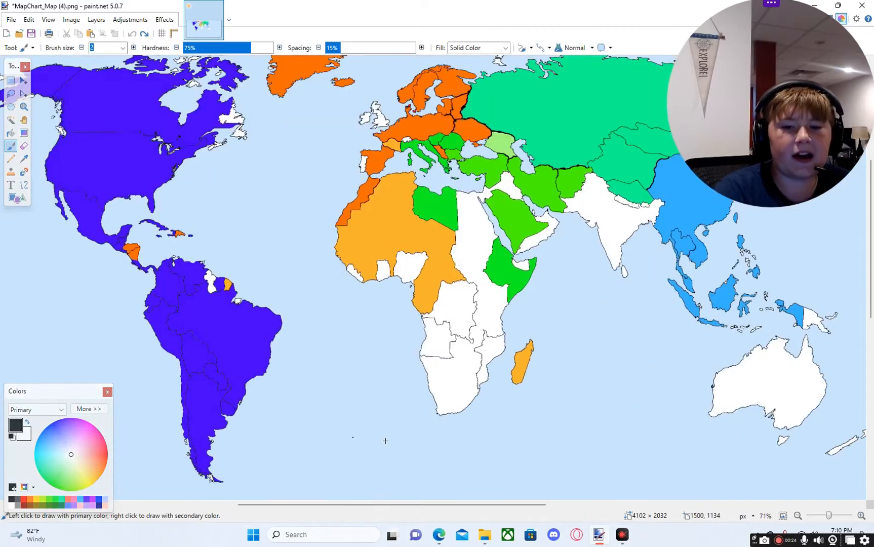
mouse_move(561, 362)
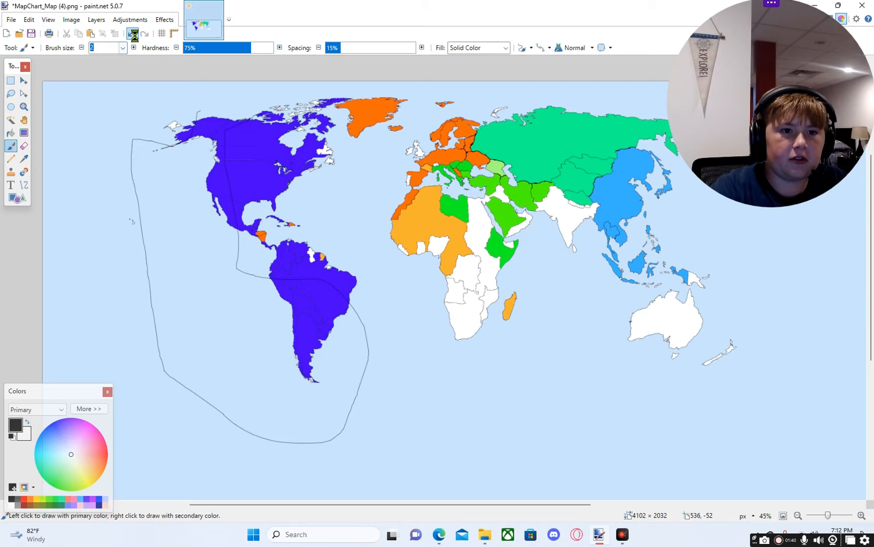
Step: Undo the Americas outline, set Brush size 10 and sketch a thick line around the Mediterranean and Horn of Africa
left_click(121, 48)
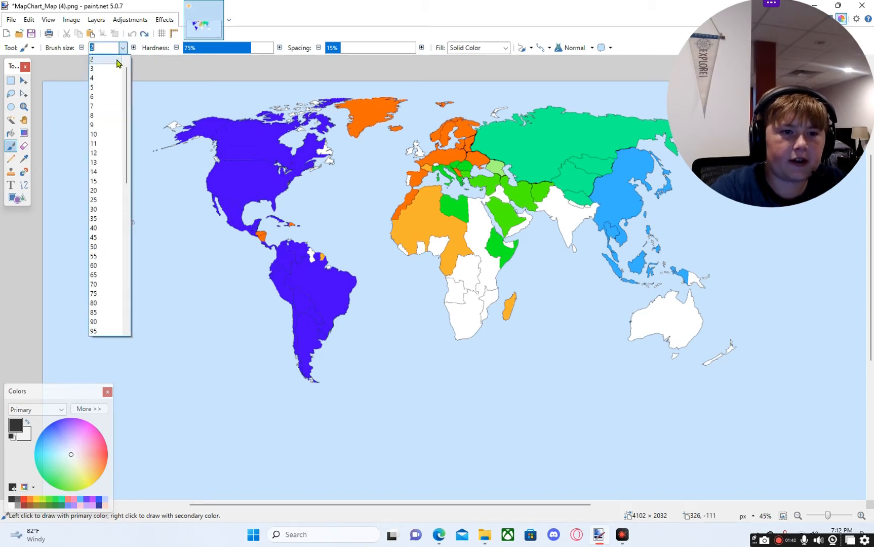
left_click(94, 134)
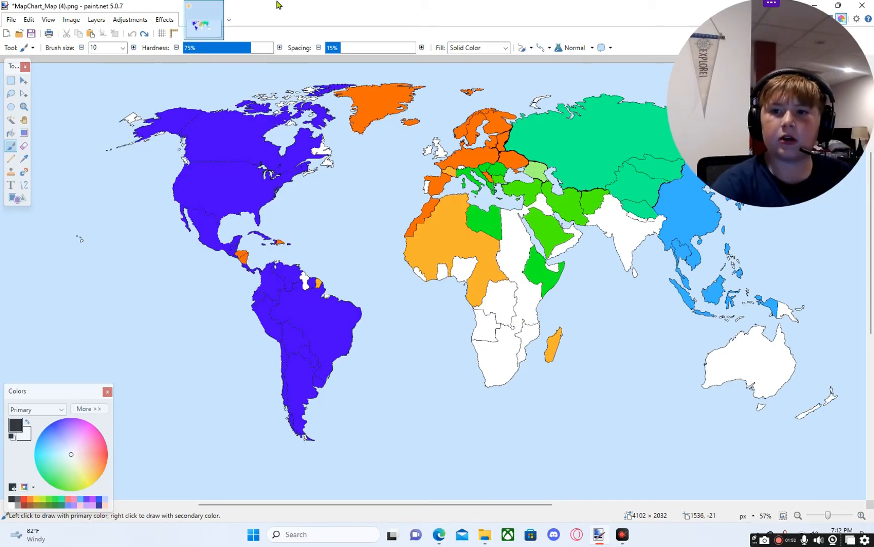
mouse_move(408, 136)
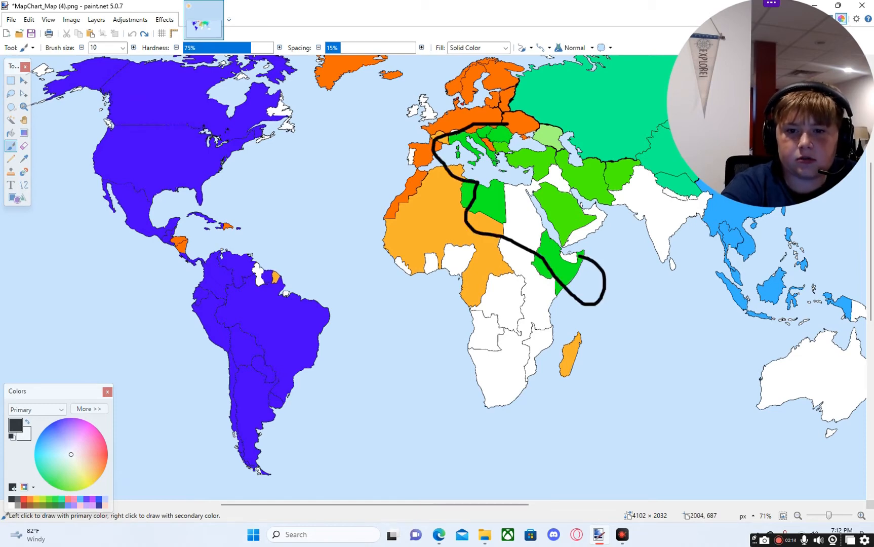
left_click_drag(497, 162, 564, 257)
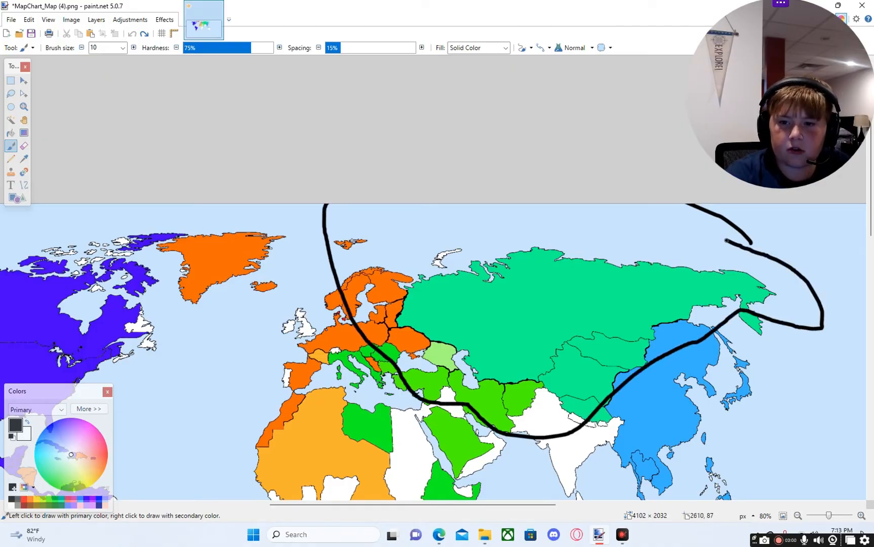
Step: Undo both thick sketched lines, leaving the map clean
left_click(131, 34)
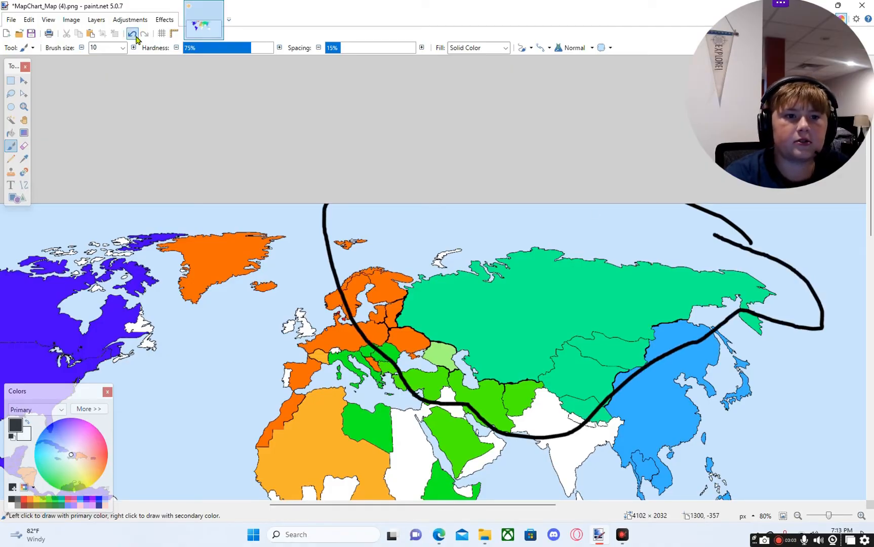
left_click(133, 33)
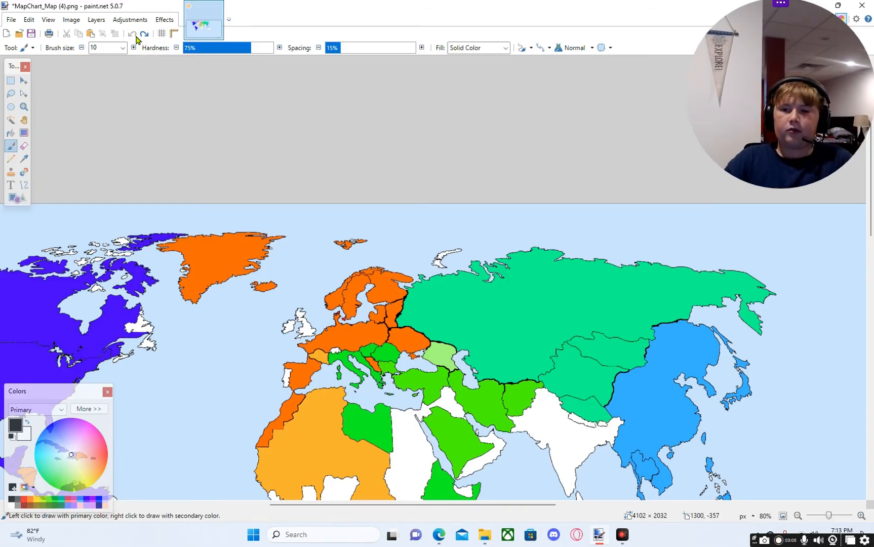
mouse_move(377, 236)
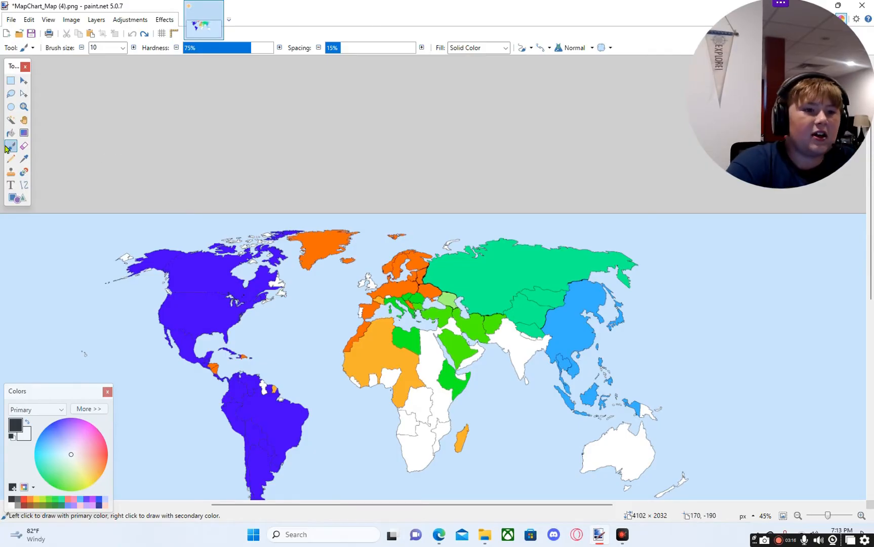
Step: Paint Bucket Newfoundland and the other blank countries purple
left_click(10, 132)
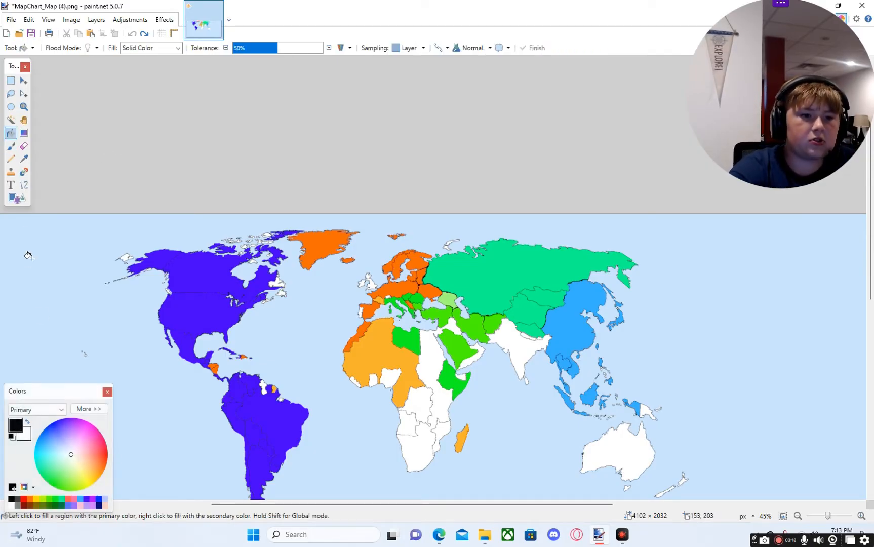
left_click(23, 159)
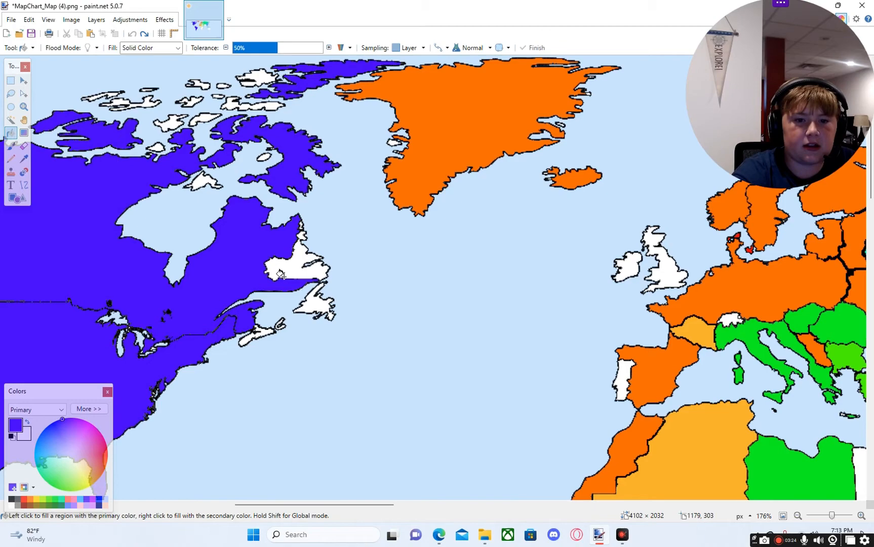
left_click(322, 313)
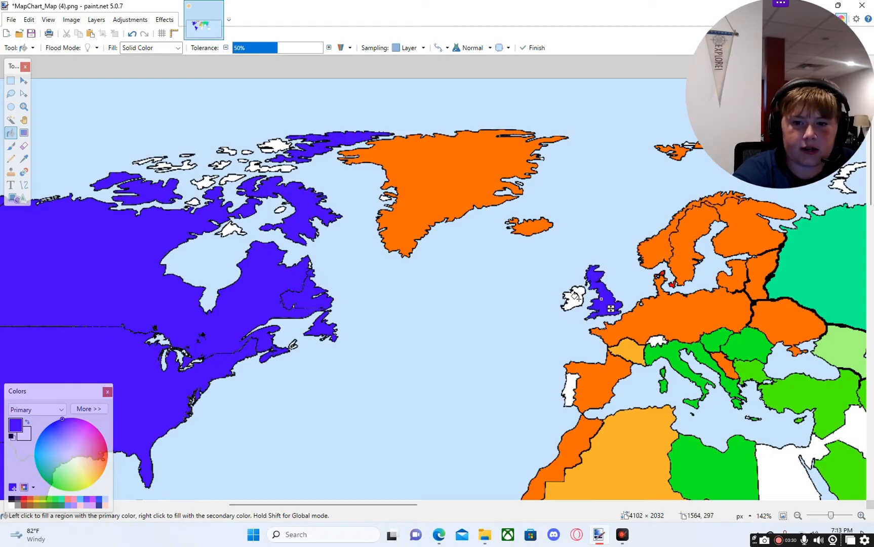
scroll("down", 3)
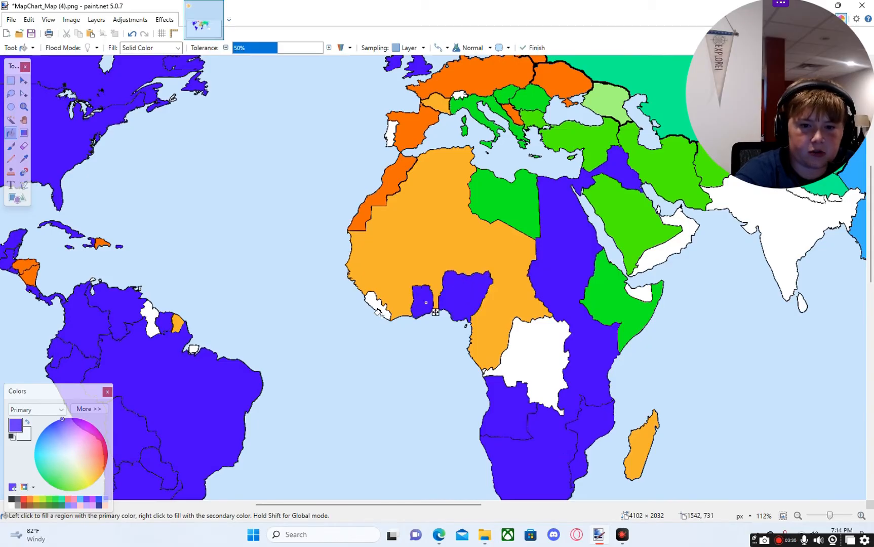
scroll("down", 3)
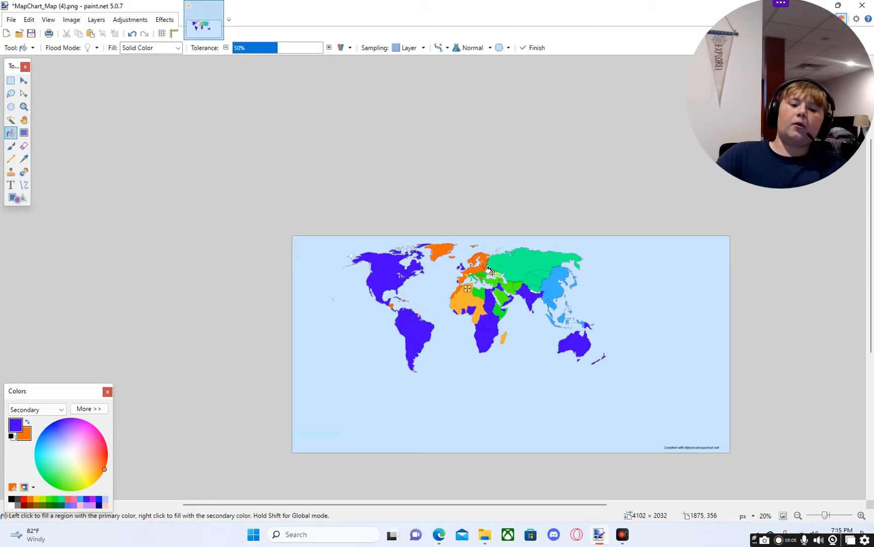
mouse_move(540, 289)
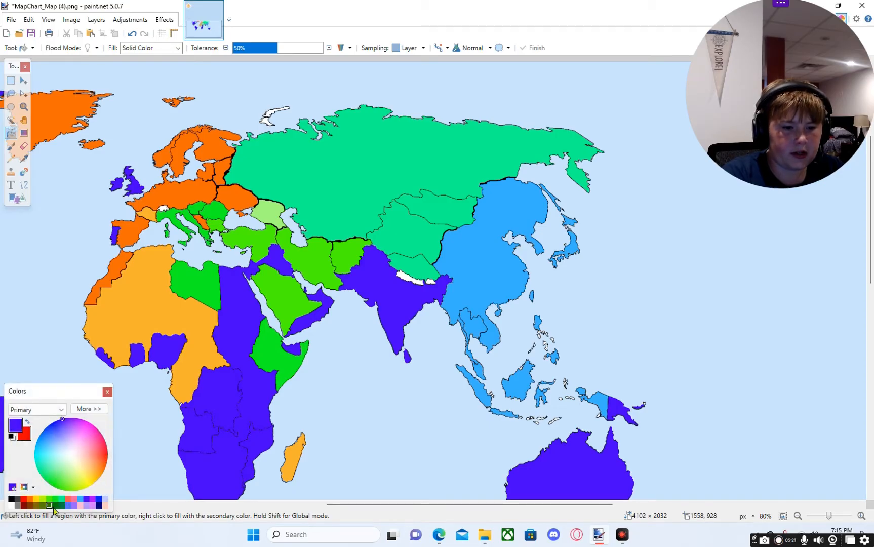
Step: Set the secondary colour to blue and the fill colour to red
left_click(99, 504)
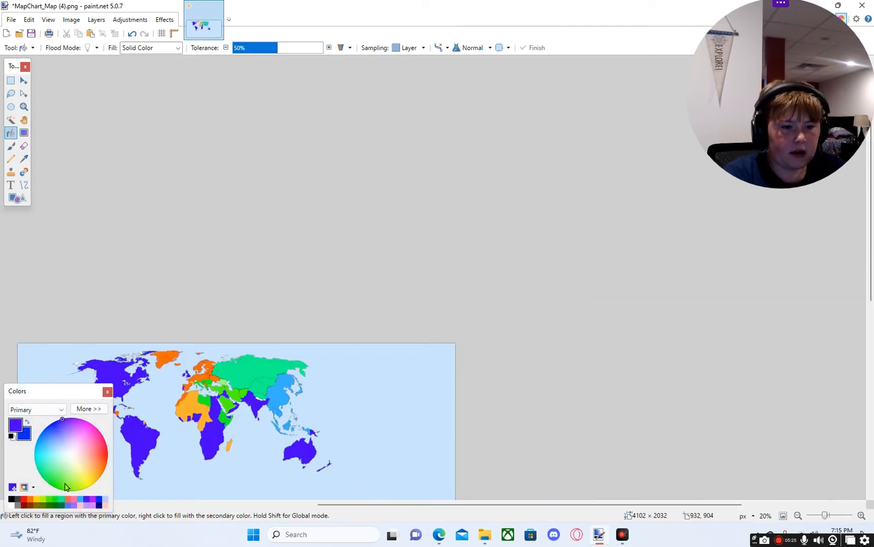
mouse_move(22, 499)
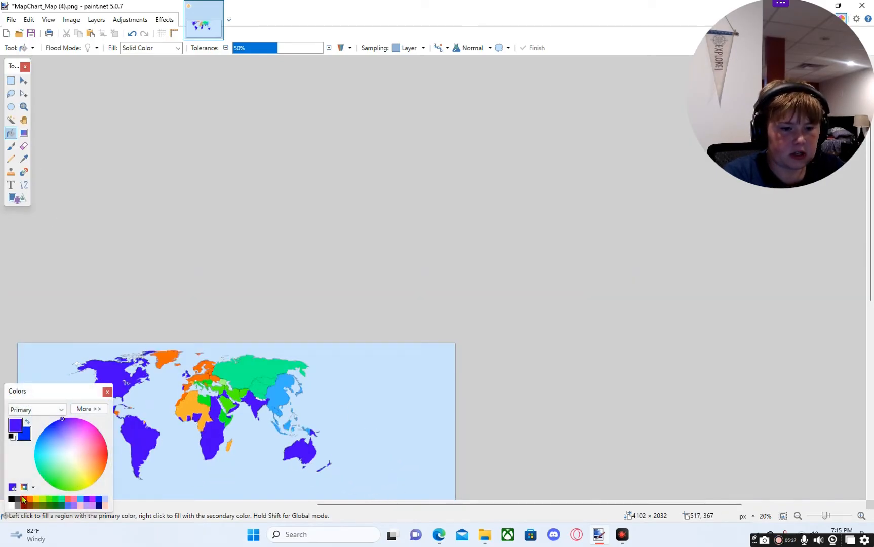
left_click(106, 454)
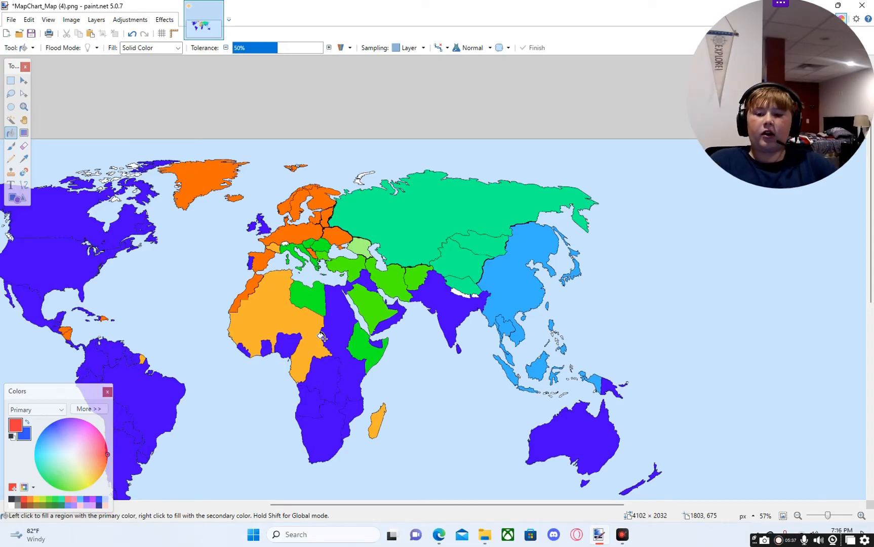
mouse_move(552, 312)
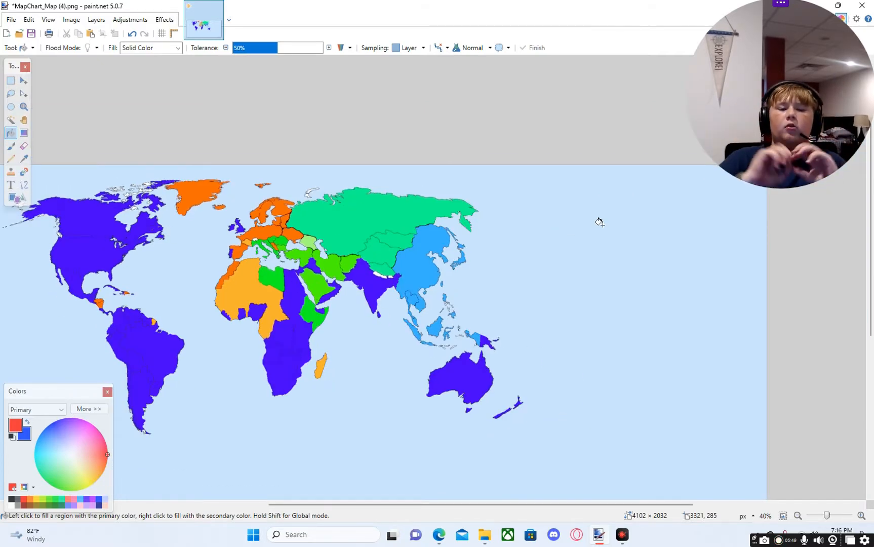
mouse_move(676, 286)
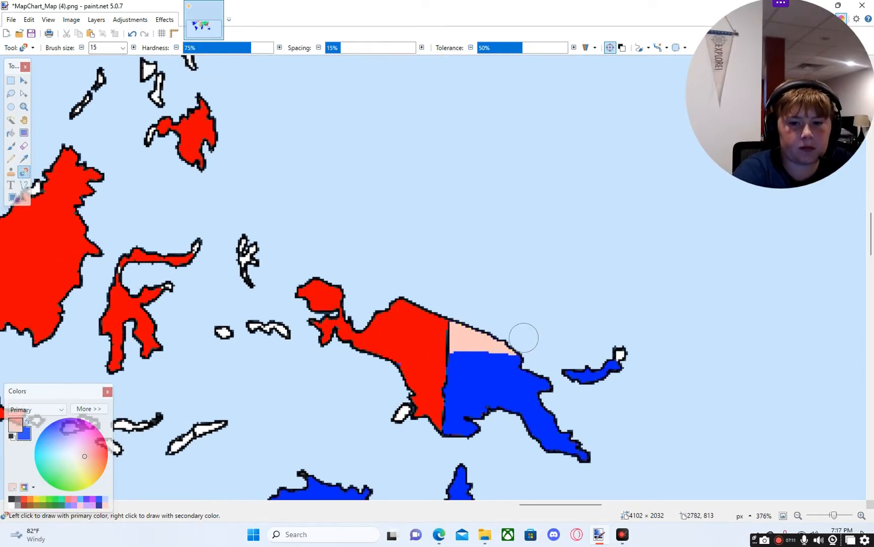
Step: Brush Papua New Guinea and northern Australia's coastline pale pink
left_click_drag(522, 339, 408, 368)
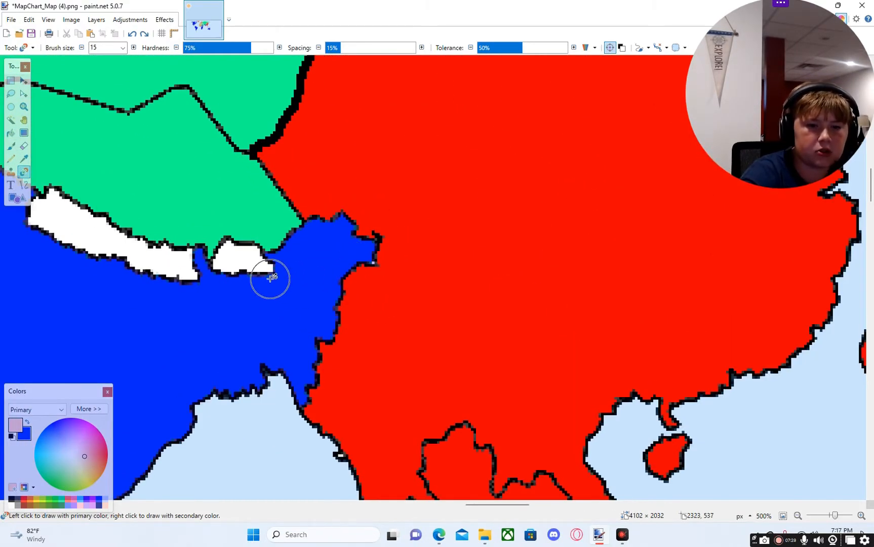
mouse_move(130, 19)
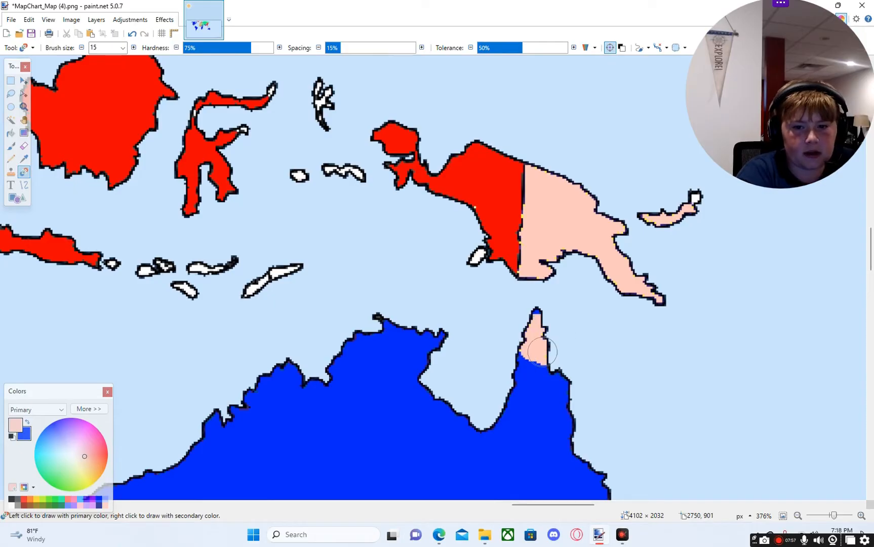
left_click_drag(535, 356, 549, 379)
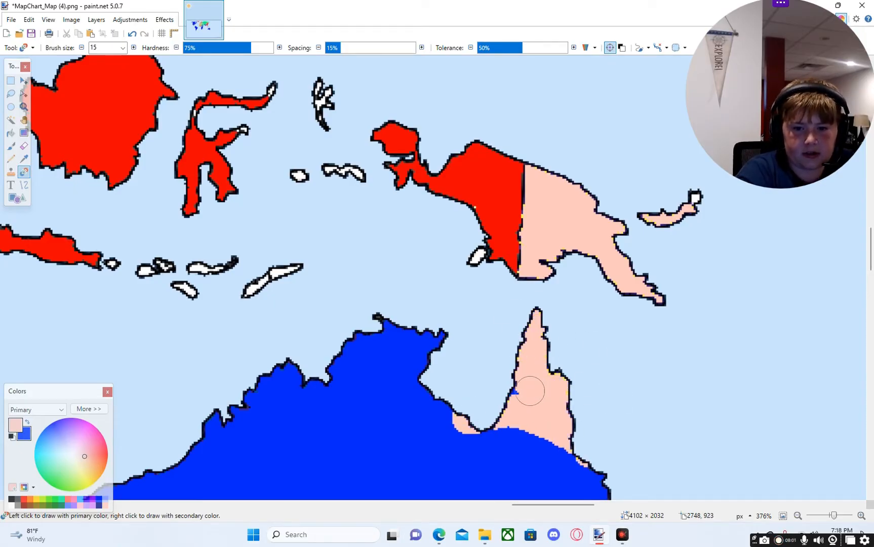
left_click_drag(527, 391, 449, 404)
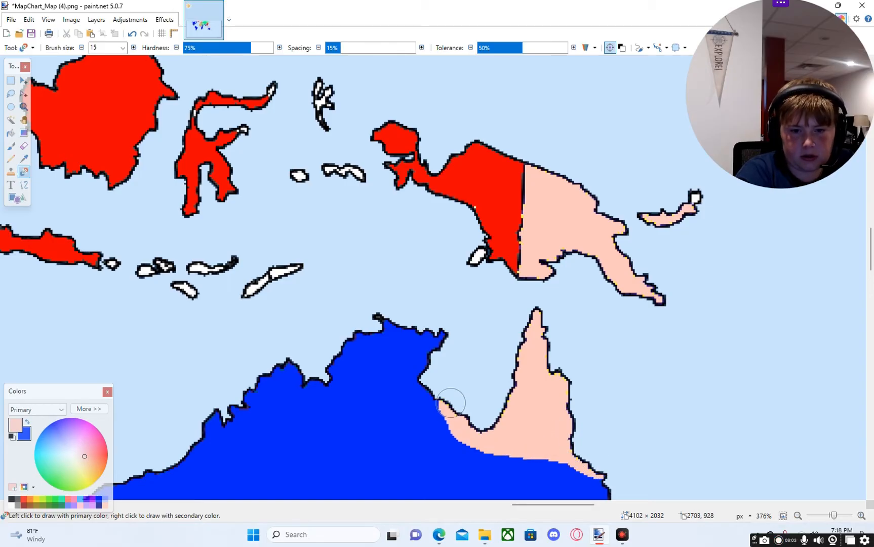
left_click_drag(452, 404, 349, 318)
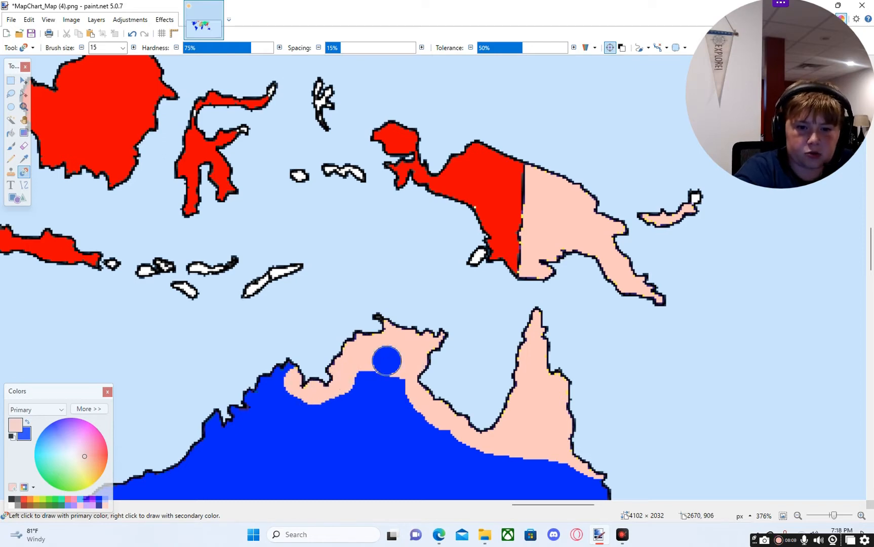
Step: Restore blue where the pink overran Australia's interior and gulf
left_click_drag(388, 360, 307, 397)
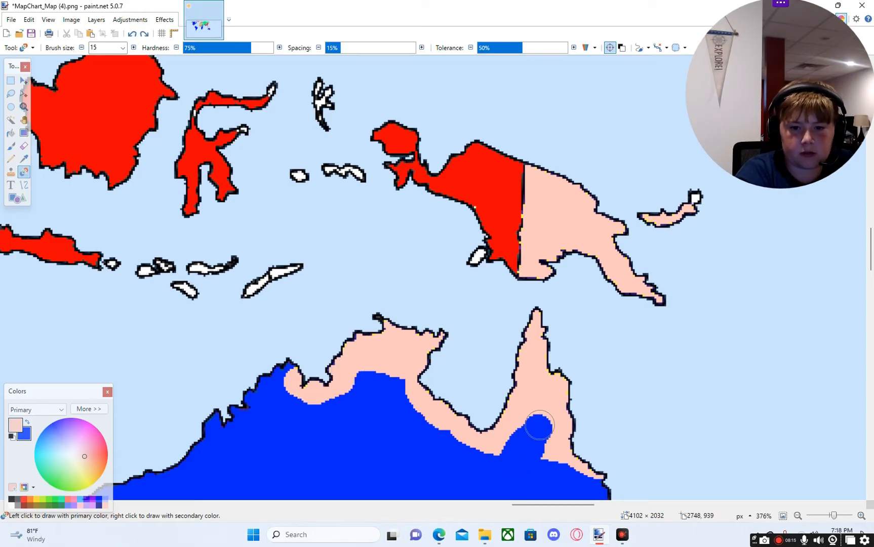
left_click_drag(538, 426, 542, 450)
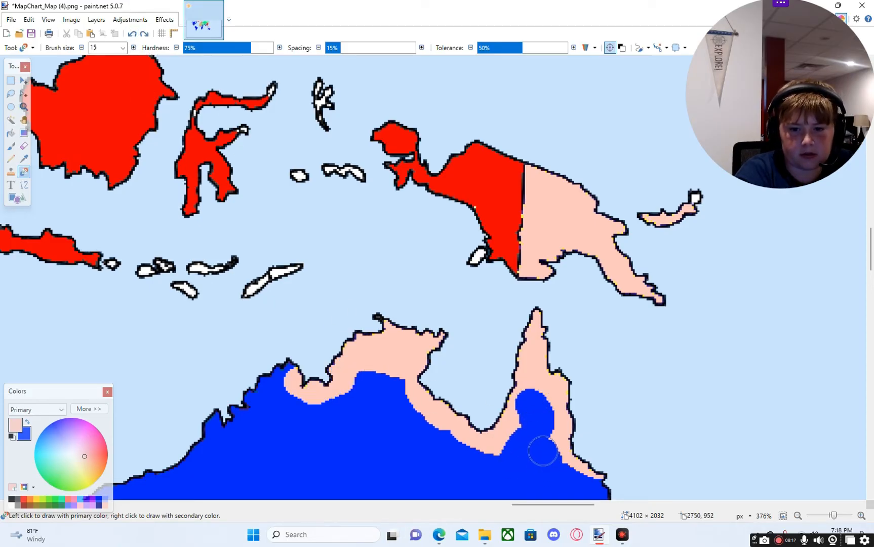
left_click_drag(544, 452, 433, 435)
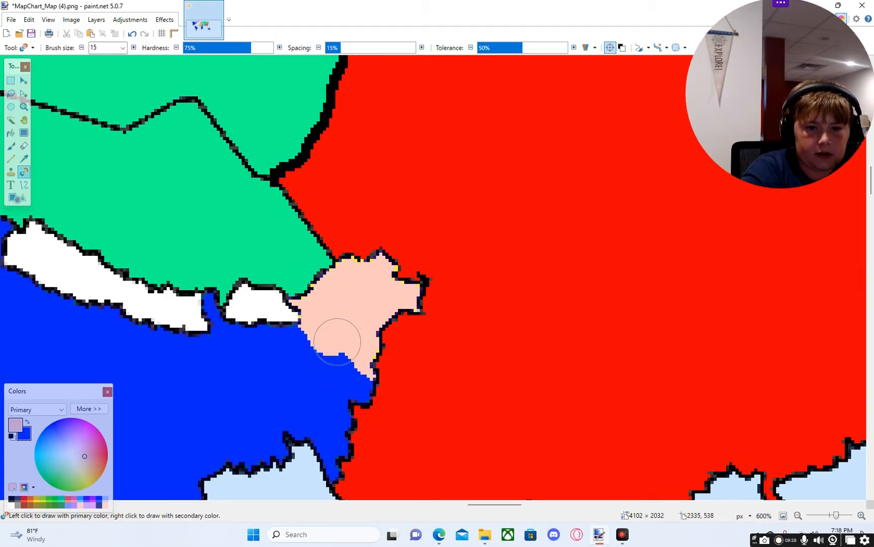
Step: Paint the land east of India pale pink down to its southwest
left_click_drag(338, 343, 345, 410)
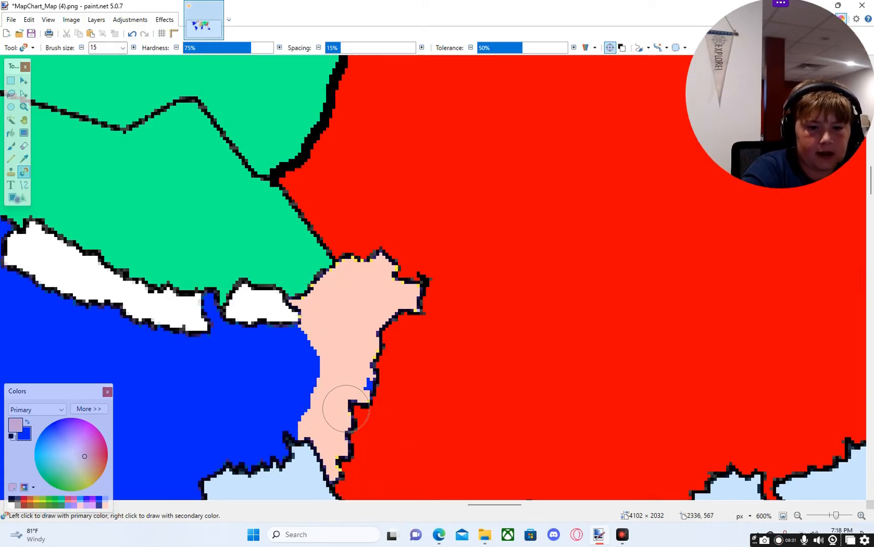
left_click_drag(346, 410, 260, 457)
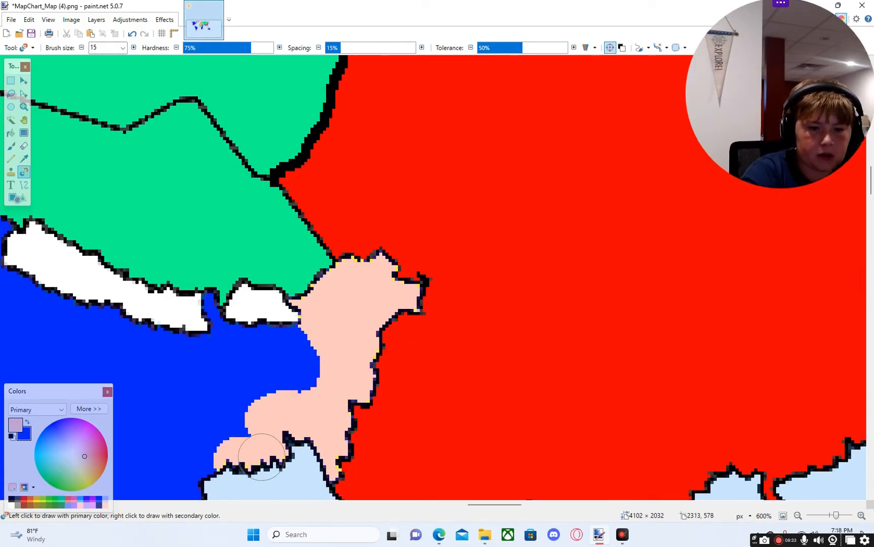
left_click_drag(263, 452, 234, 440)
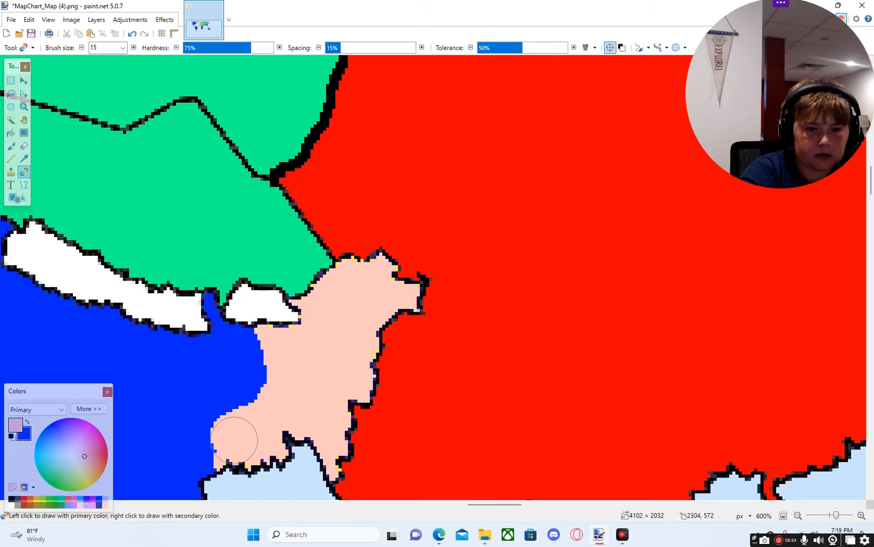
left_click_drag(234, 441, 260, 310)
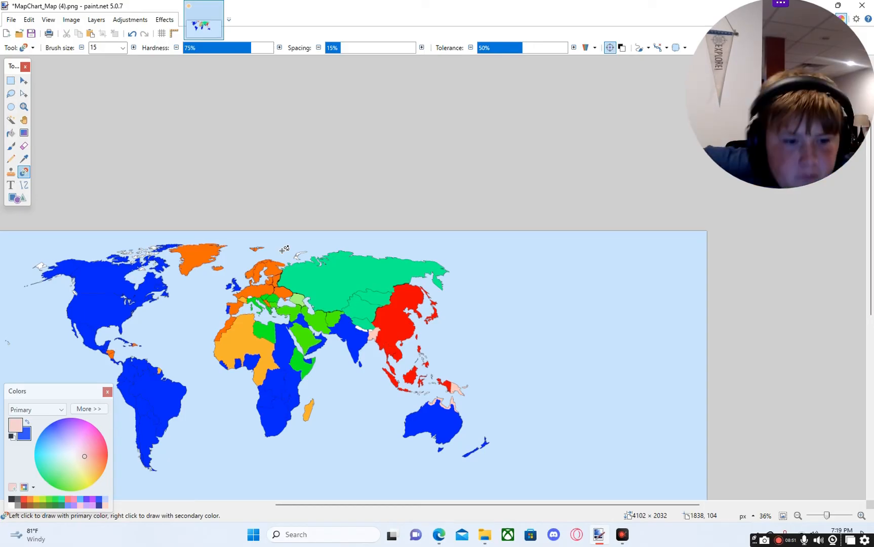
mouse_move(226, 318)
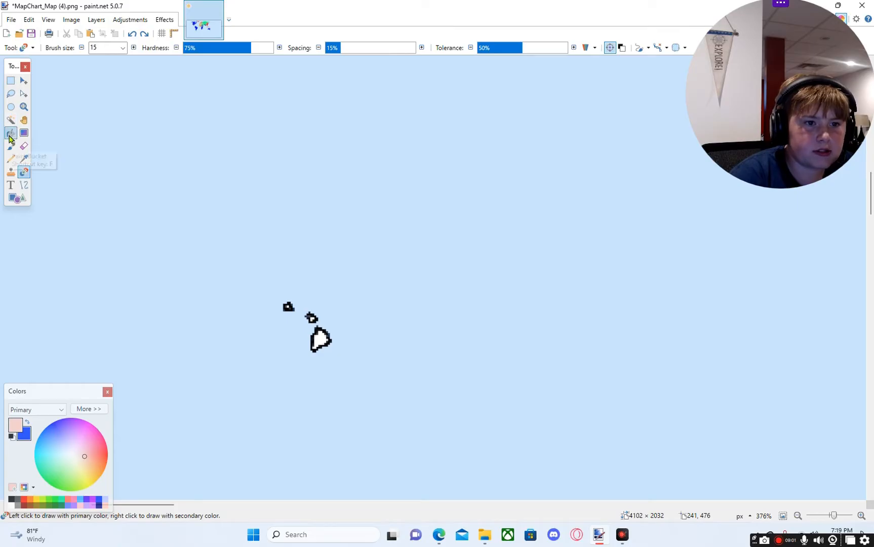
Step: Paint Bucket the largest and smaller Pacific islands blue
left_click(11, 133)
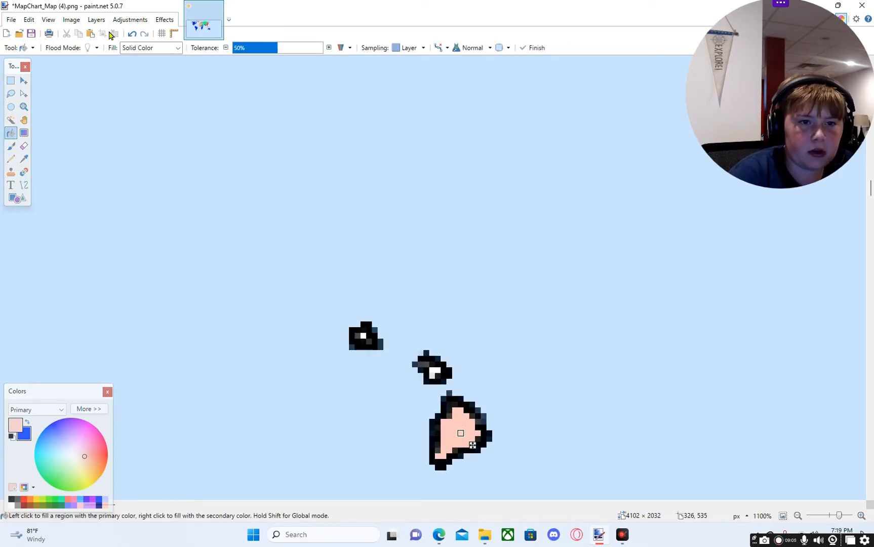
left_click(485, 429)
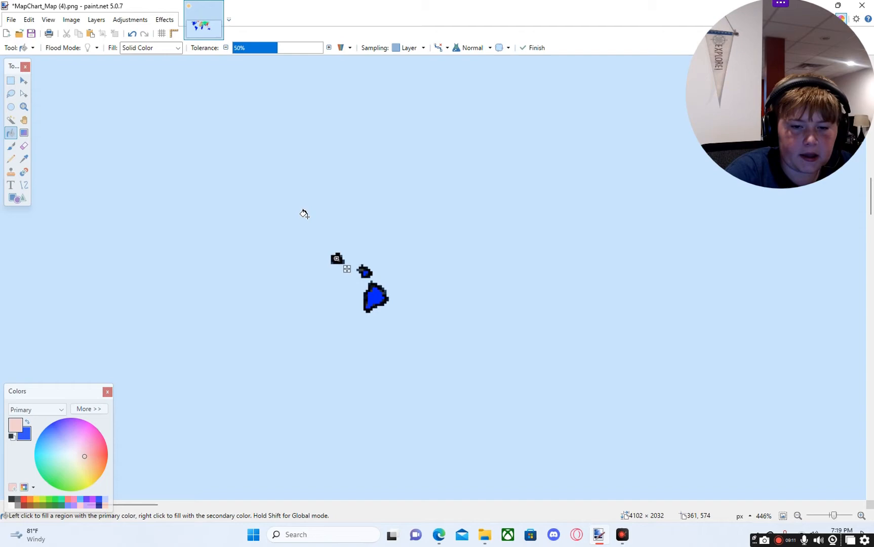
left_click(9, 173)
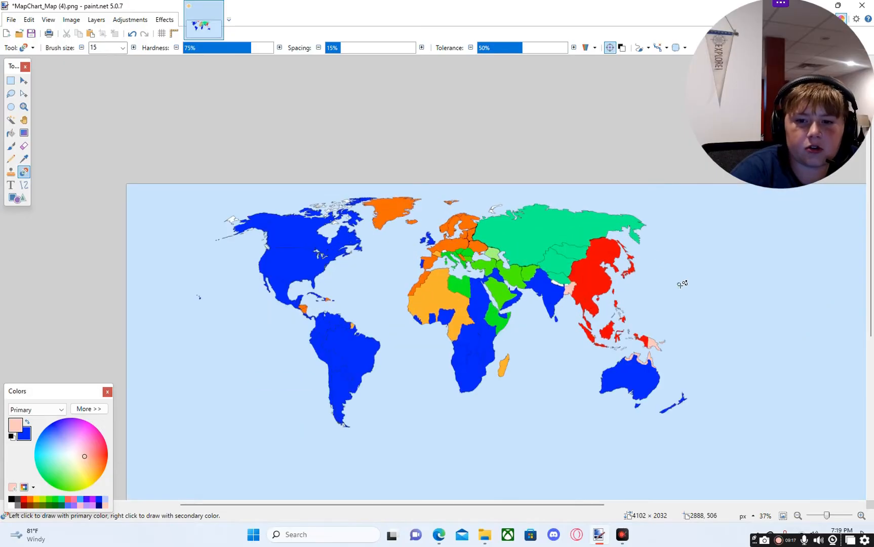
Step: Scribble long pink strokes and blobs on the ocean beside the islands
left_click_drag(635, 298, 837, 322)
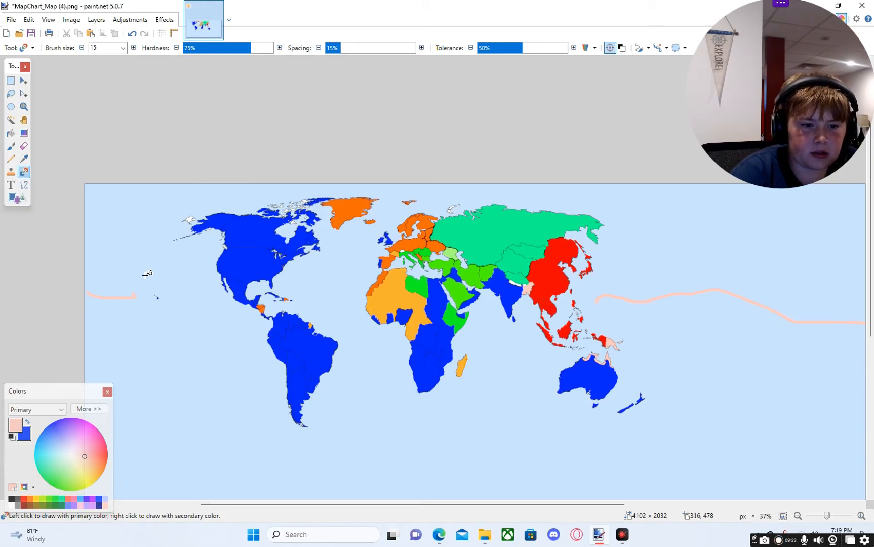
left_click_drag(147, 273, 146, 354)
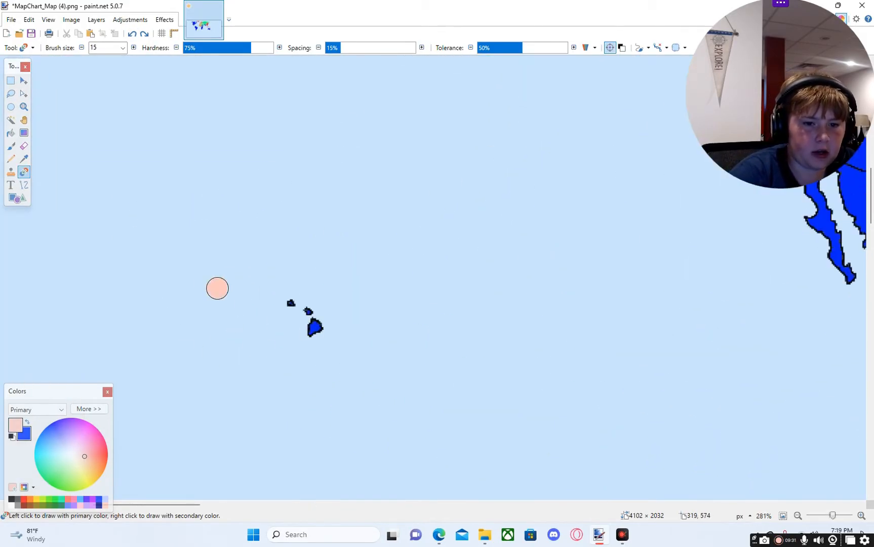
left_click_drag(217, 289, 182, 303)
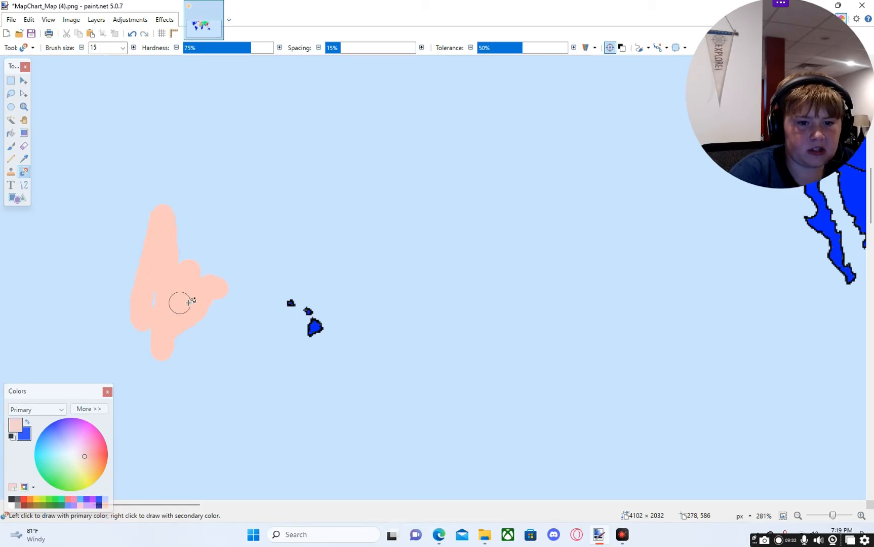
left_click_drag(263, 229, 248, 343)
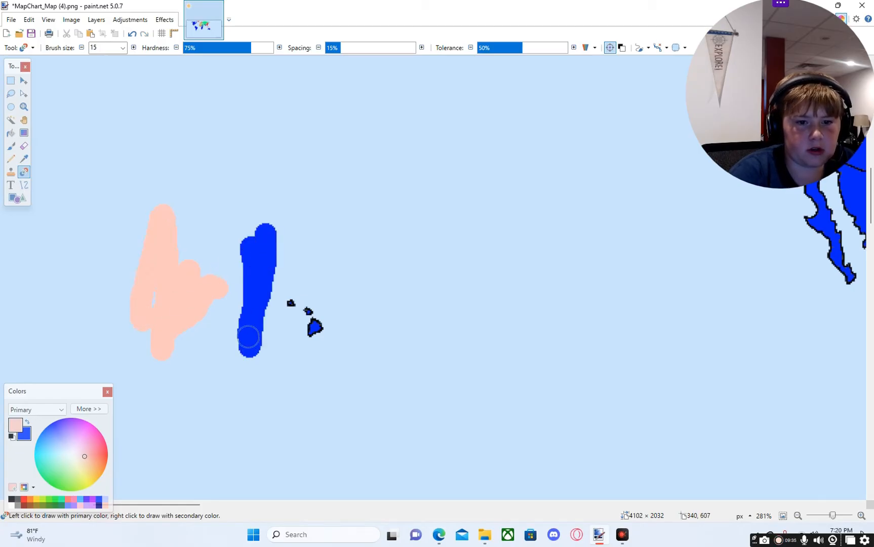
Step: Add a long blue streak and a darker orange dab to the ocean scribbles
left_click_drag(248, 336, 208, 444)
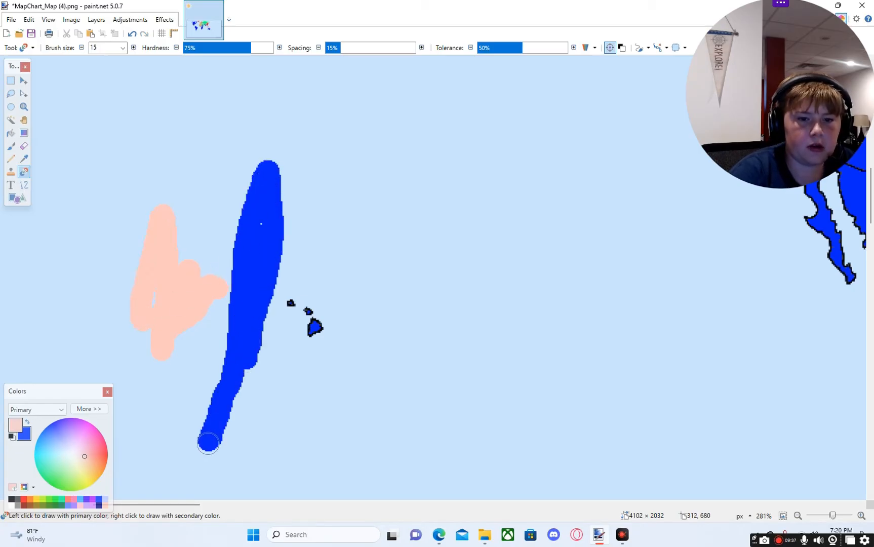
left_click_drag(208, 443, 271, 189)
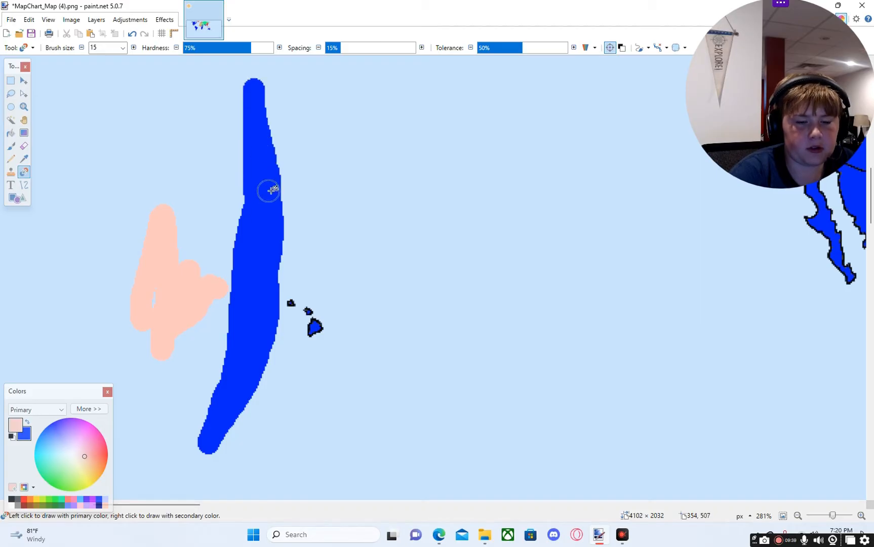
scroll("down", 3)
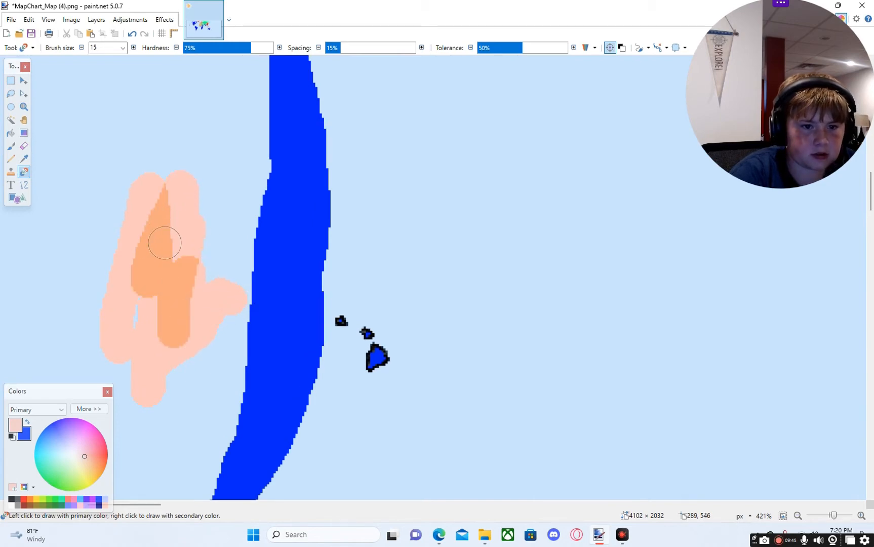
left_click(132, 33)
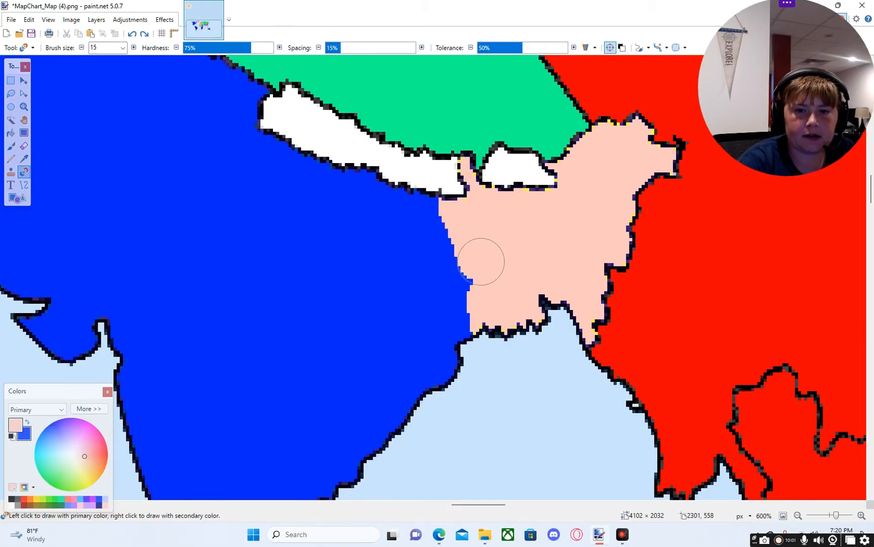
mouse_move(452, 249)
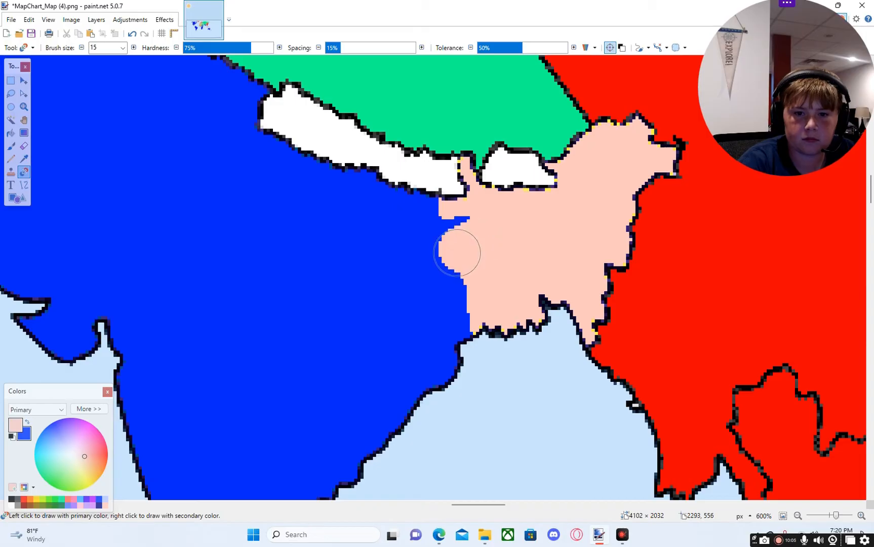
Step: Brush blue over most of the pink region east of India, keeping a narrow pink strip
left_click(456, 252)
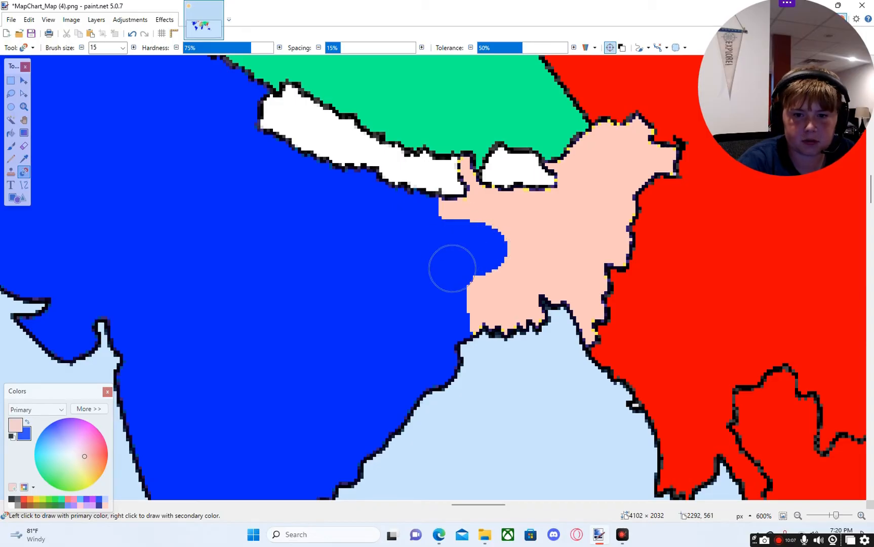
left_click_drag(452, 268, 575, 230)
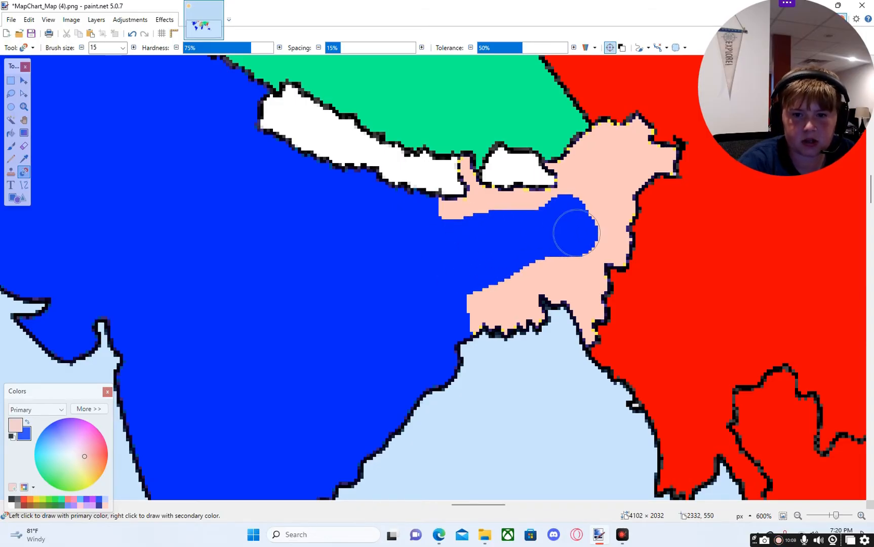
left_click_drag(578, 231, 446, 301)
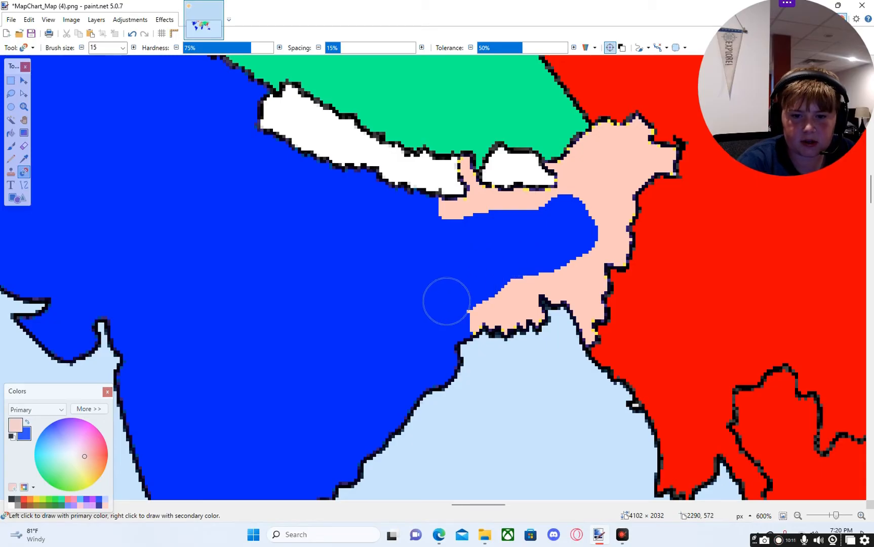
mouse_move(453, 294)
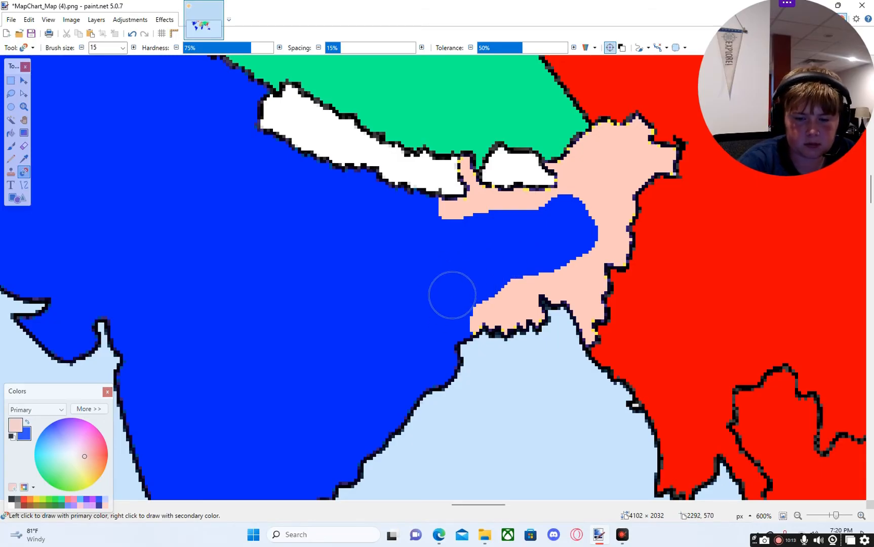
scroll("down", 3)
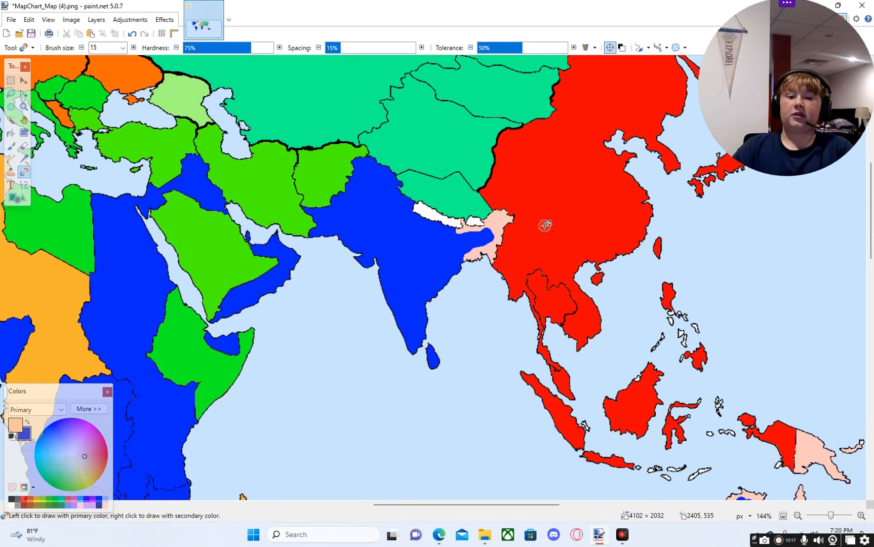
Step: Zoom out to view Australia's remaining pale coastal strips
scroll("down", 3)
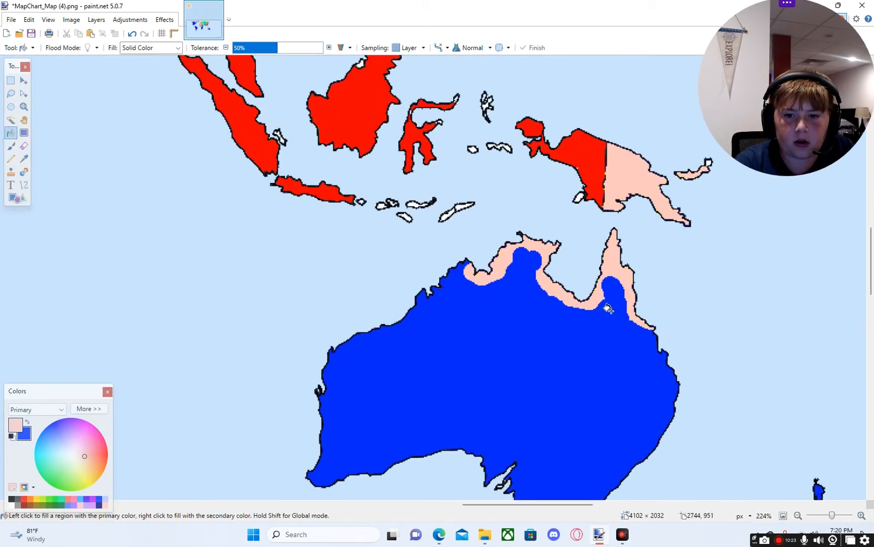
mouse_move(613, 267)
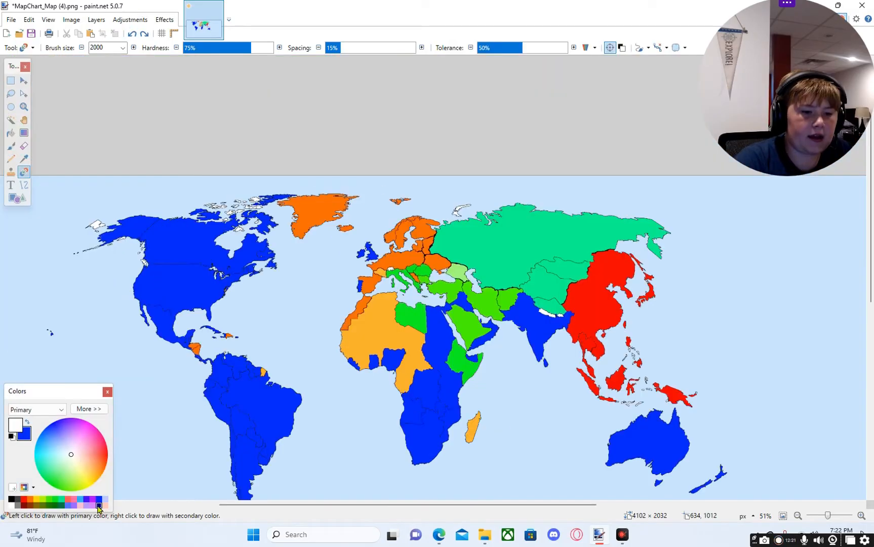
mouse_move(85, 503)
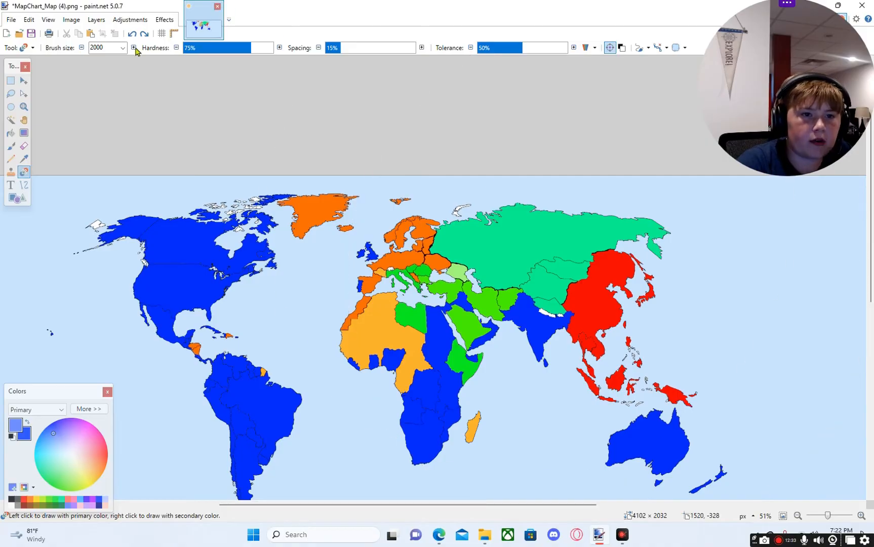
Step: Shrink the Recolor brush twice and paint the red East Asian bloc light blue
left_click(81, 47)
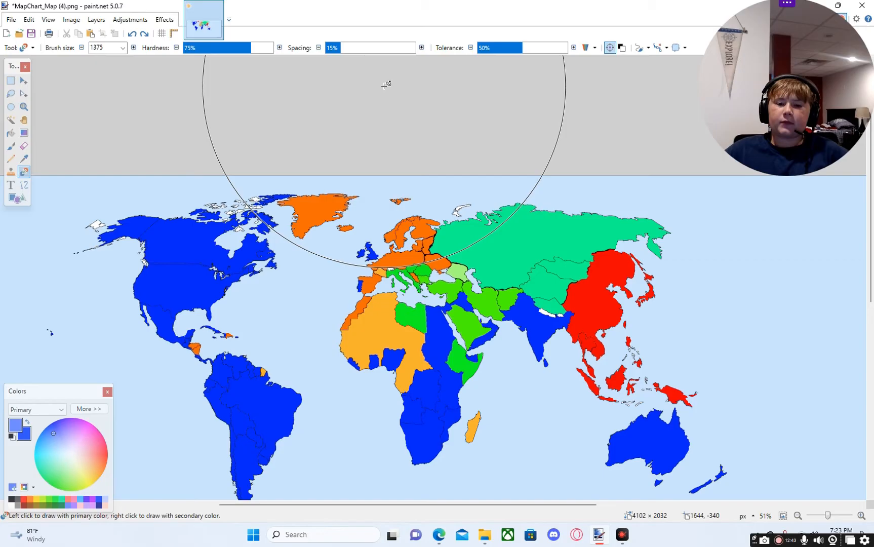
mouse_move(613, 297)
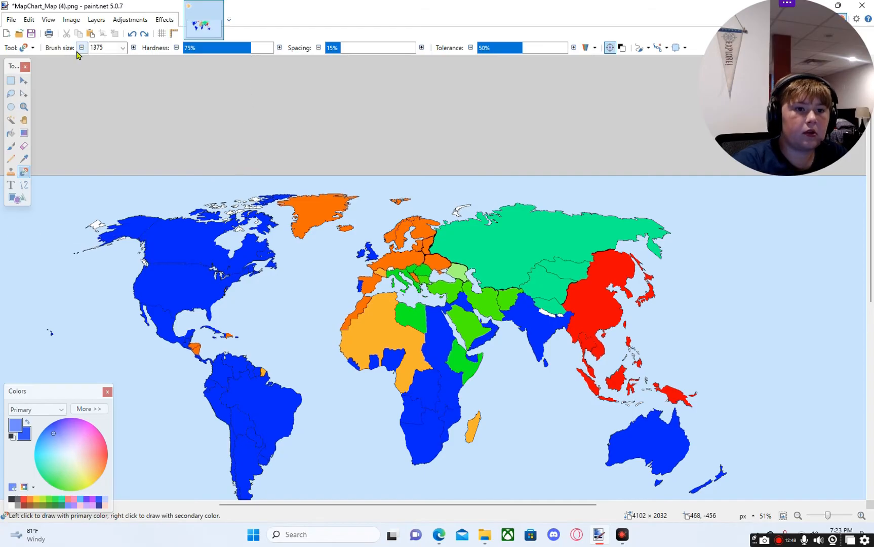
left_click(81, 48)
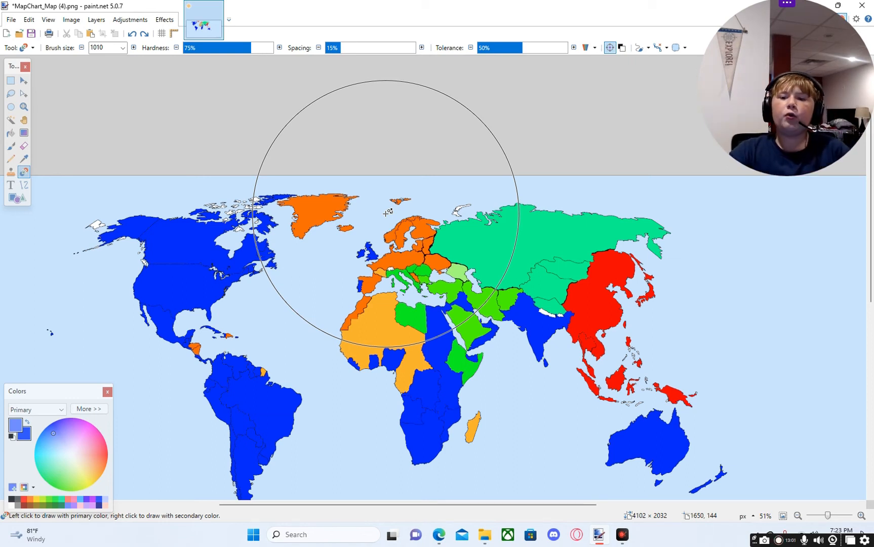
left_click(612, 307)
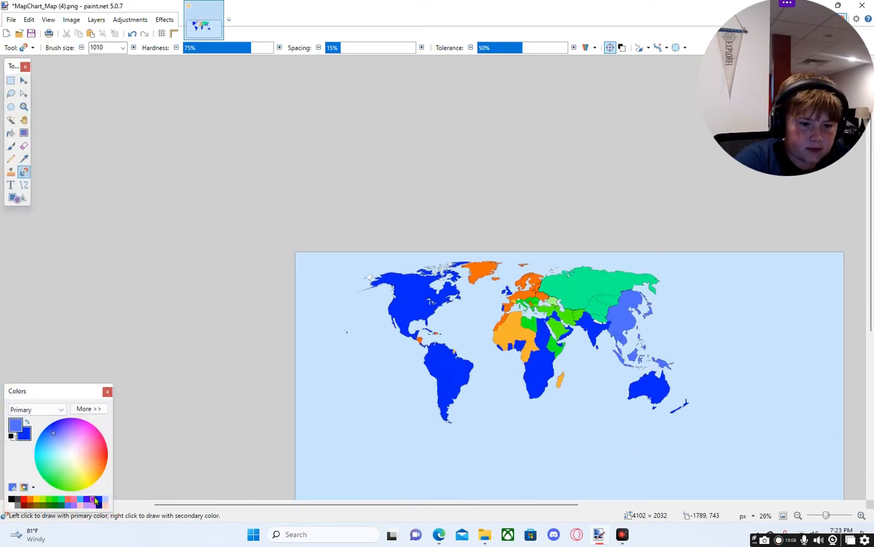
left_click(452, 374)
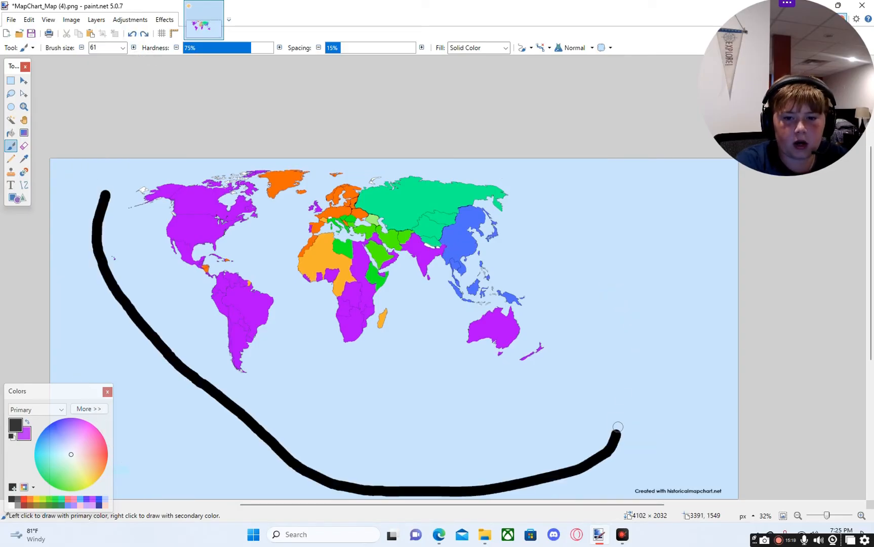
Step: Draw a thick black Paintbrush loop around the map, then undo it
left_click_drag(618, 427, 86, 240)
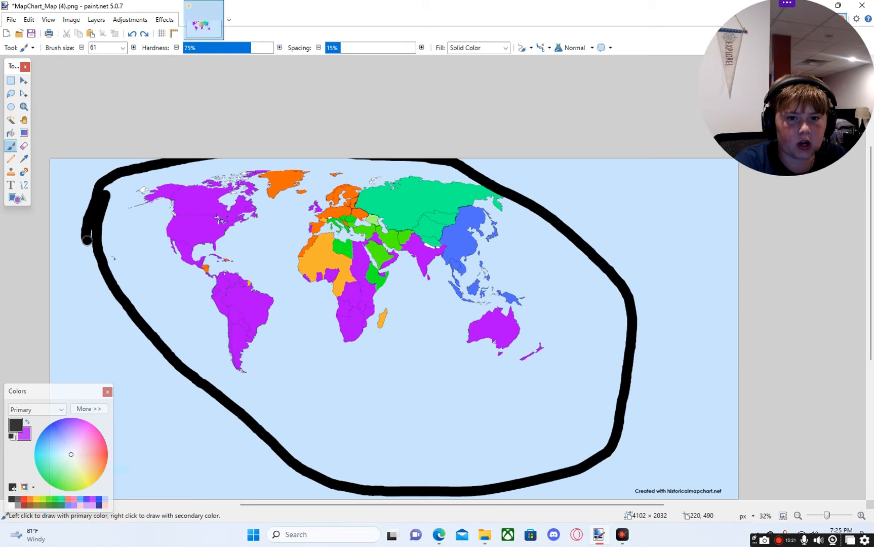
left_click(132, 34)
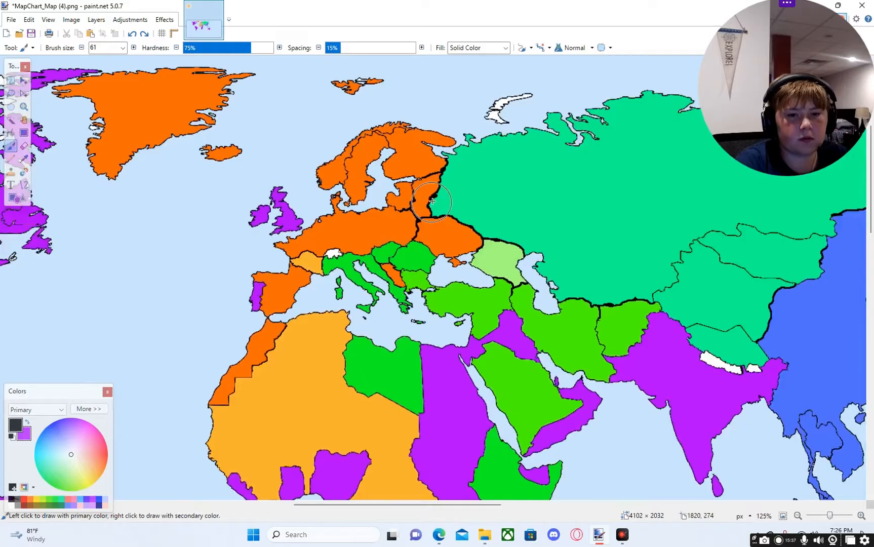
Step: Fill Mongolia, Ukraine and Afghanistan white with the Paint Bucket, keeping the black bloc borders
scroll("down", 3)
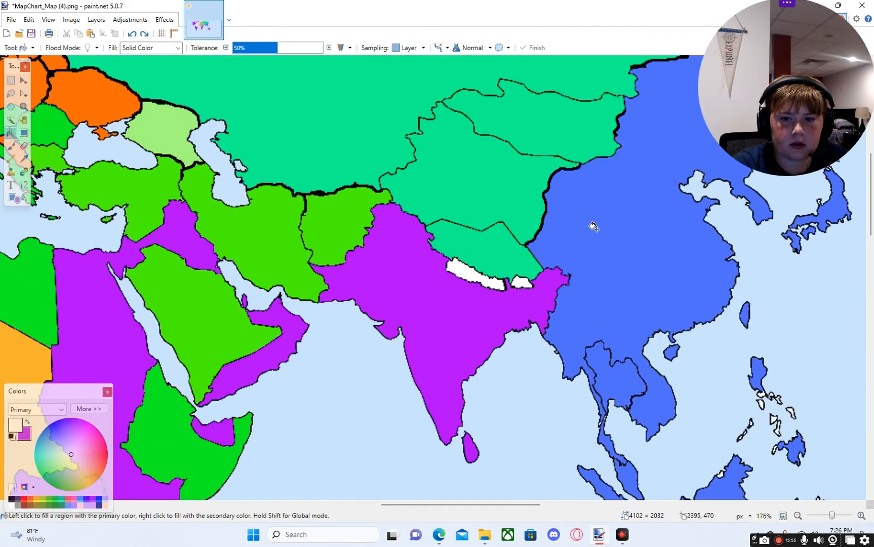
scroll("down", 3)
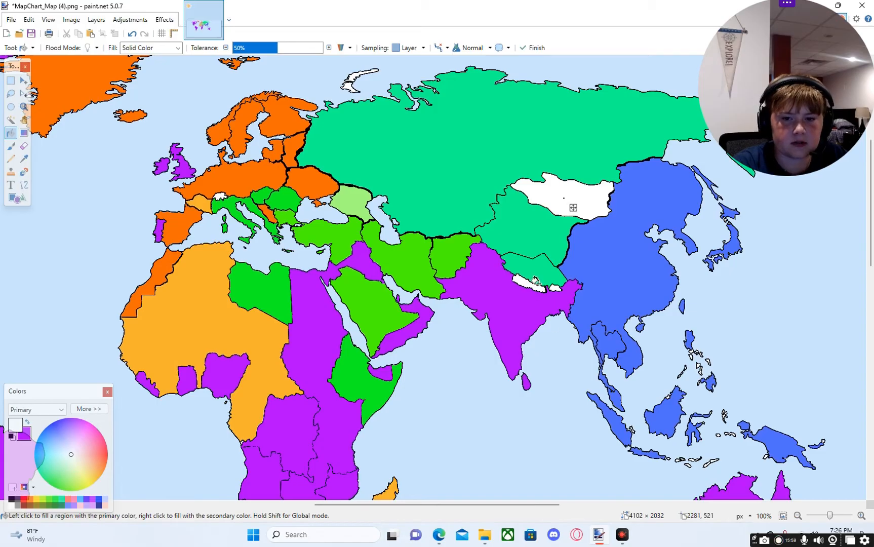
left_click(535, 267)
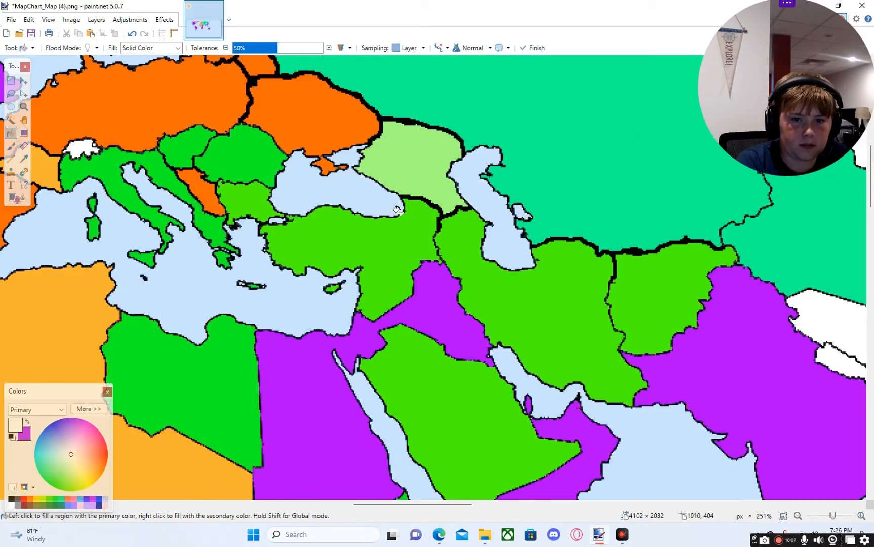
scroll("down", 3)
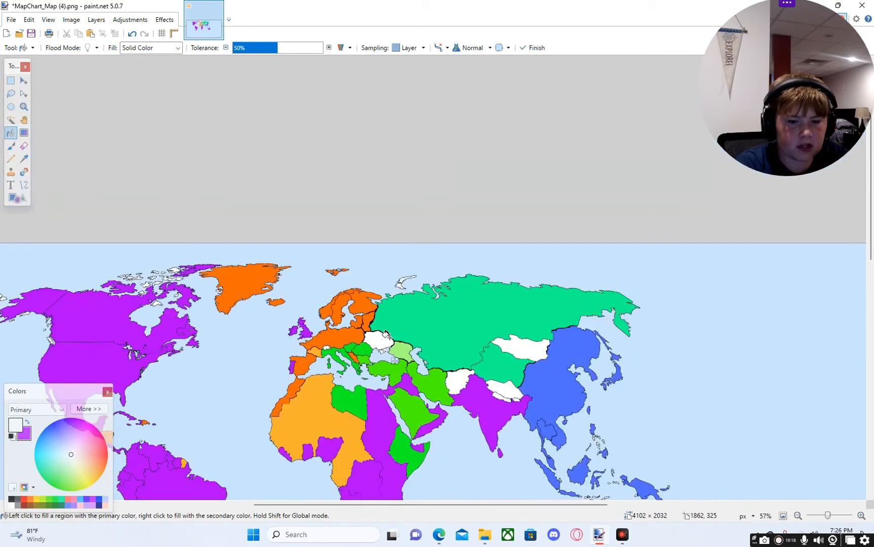
Step: Fill Honduras white and turn the Dominican Republic purple with the secondary colour
scroll("down", 3)
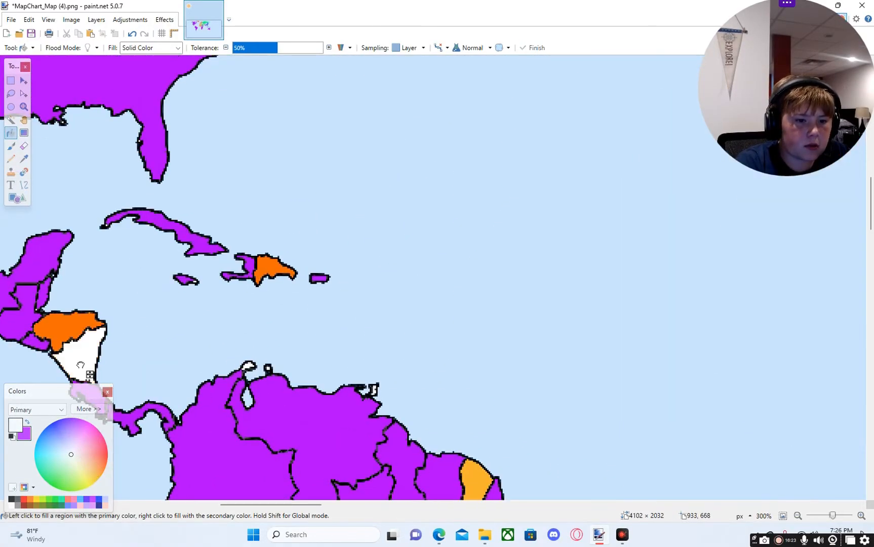
left_click(61, 327)
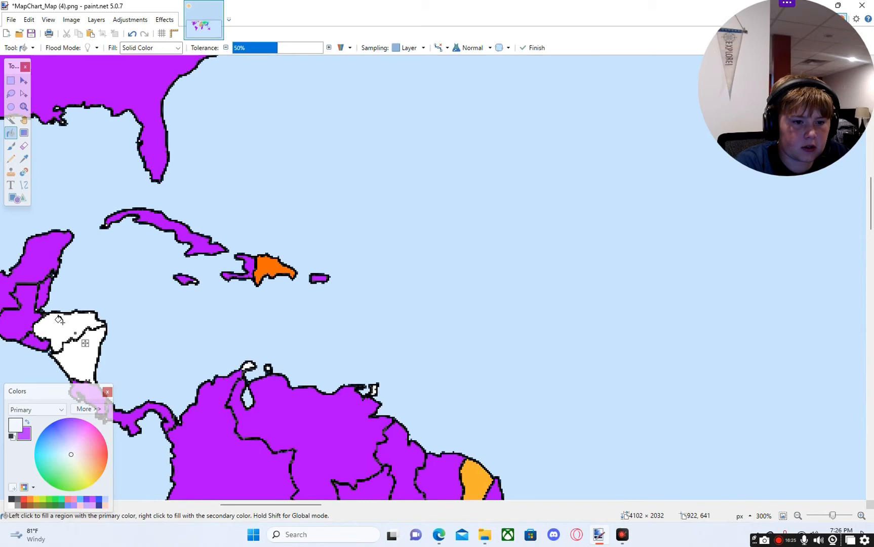
left_click(271, 268)
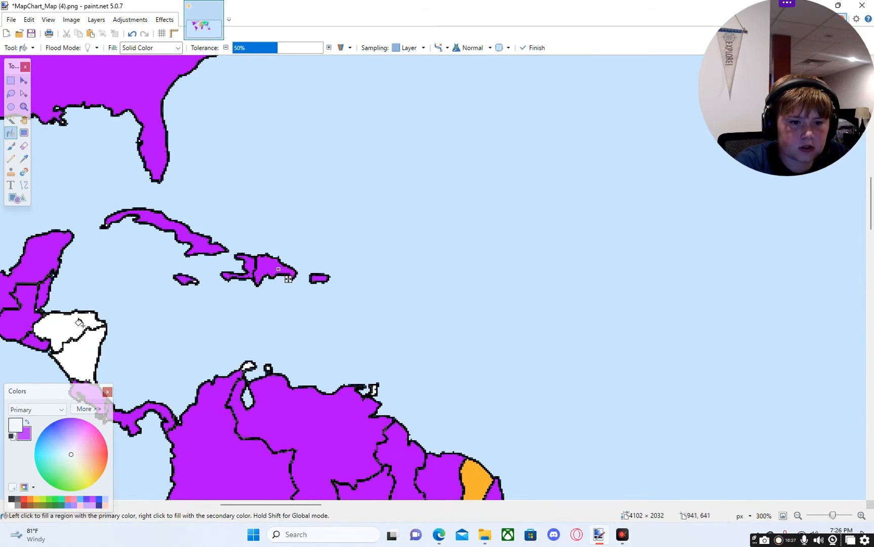
Step: Zoom back out over the map and return to the Paint Bucket tool
scroll("down", 3)
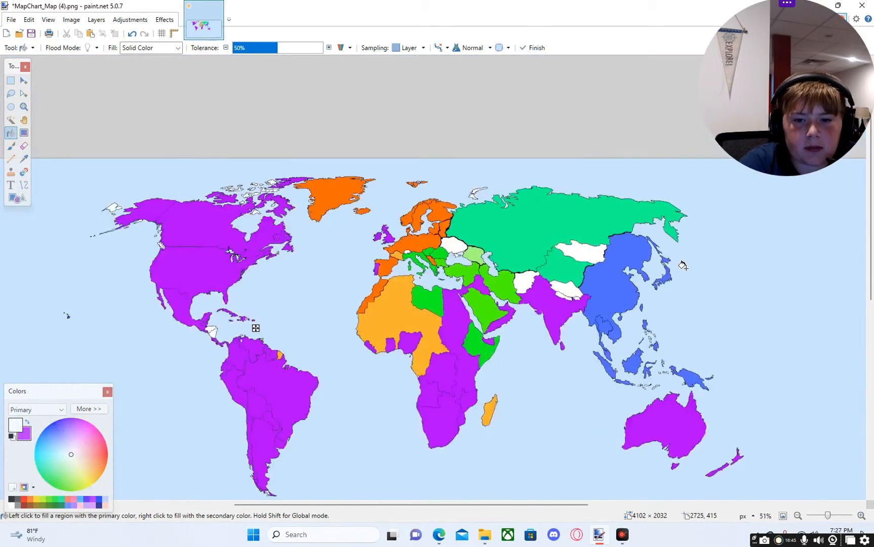
scroll("down", 3)
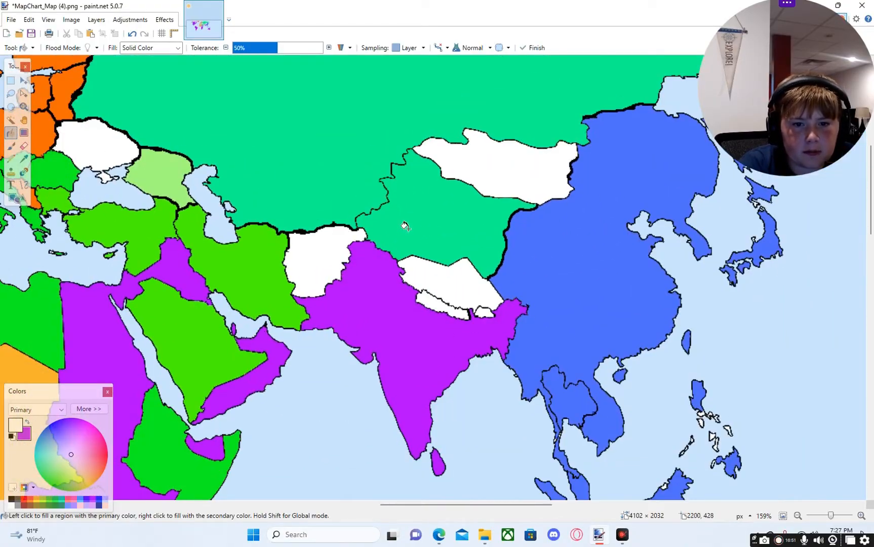
scroll("down", 3)
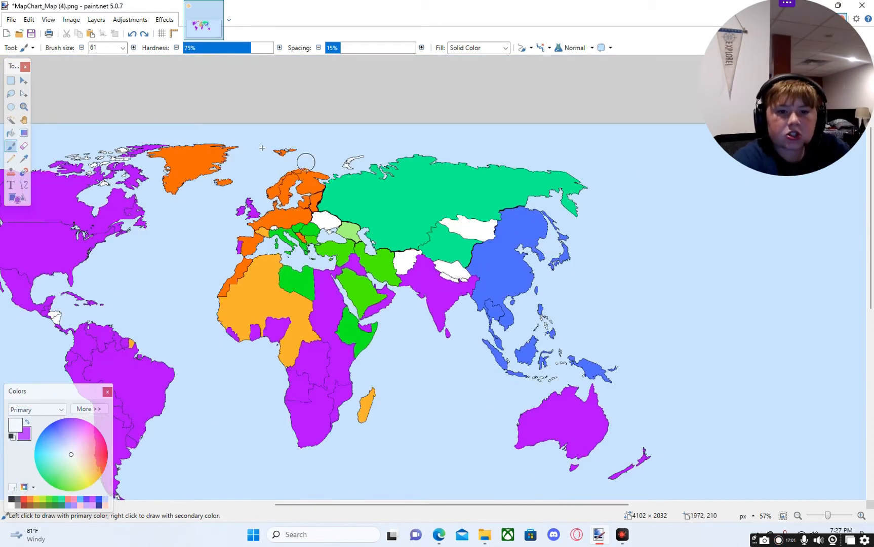
left_click(10, 133)
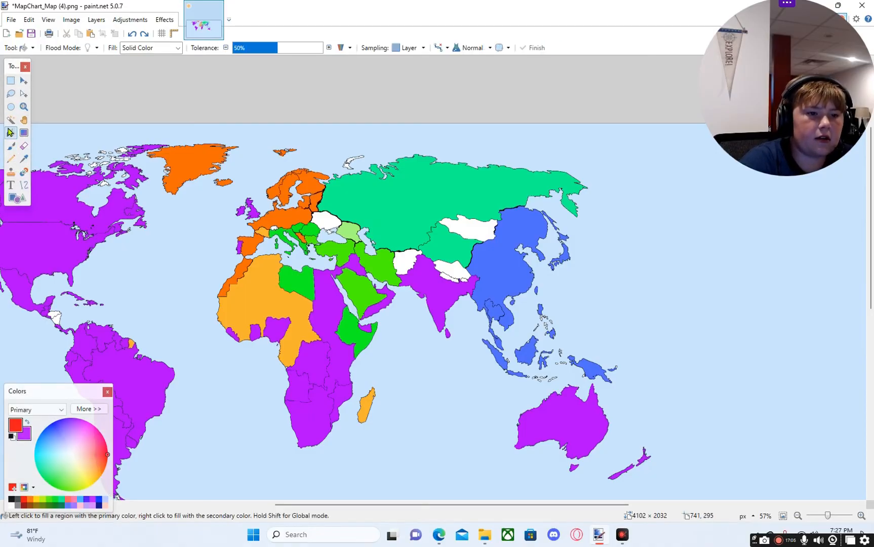
Step: Recolour the East Asian alliance red with a 2000-pixel Recolor brush
left_click(10, 133)
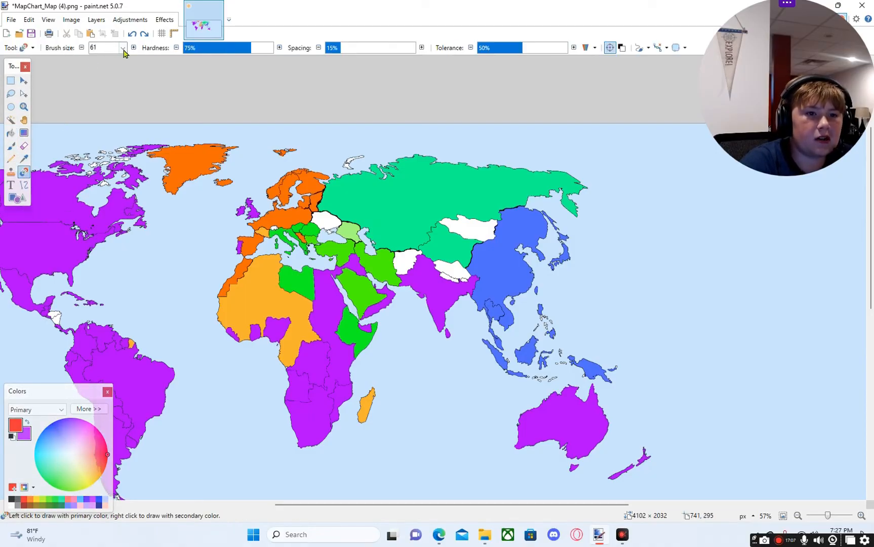
left_click(123, 47)
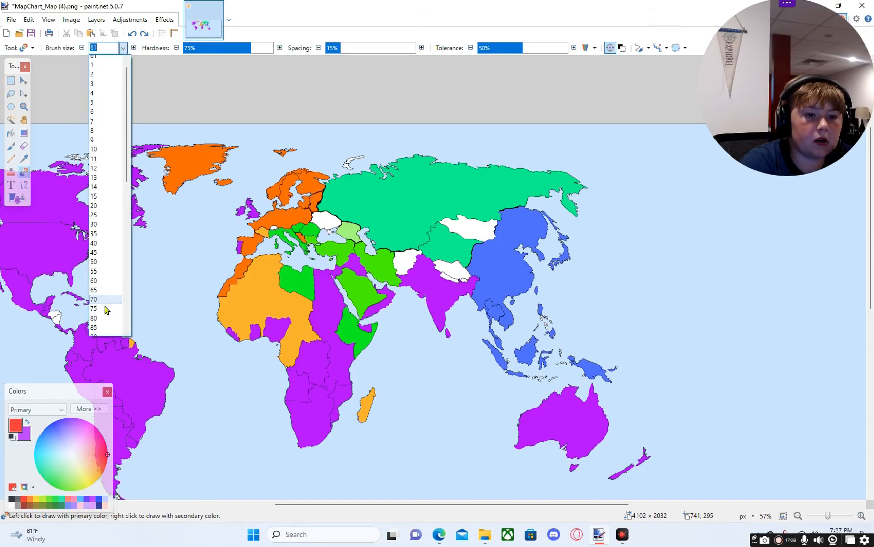
scroll("down", 3)
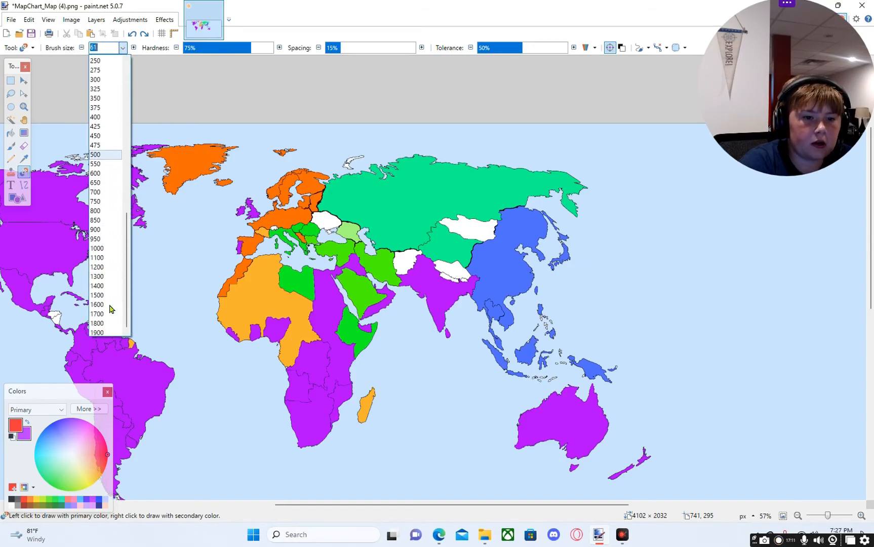
left_click(96, 333)
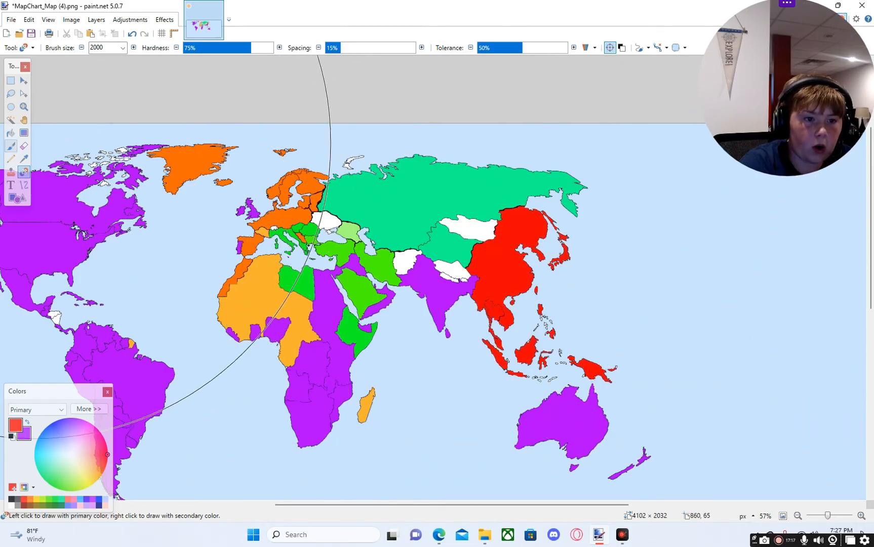
left_click(11, 132)
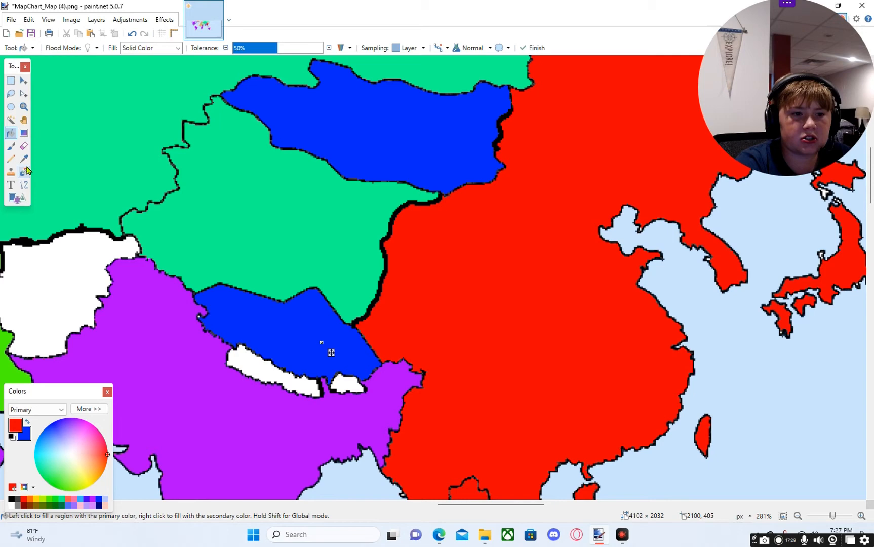
Step: Brush over Mongolia with a small Recolor brush so it joins the red East Asian alliance
left_click(24, 172)
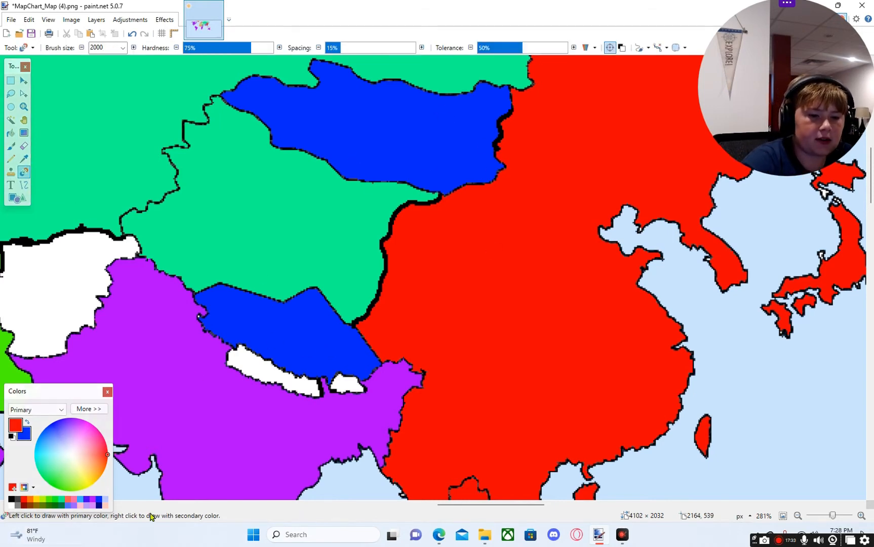
left_click(84, 456)
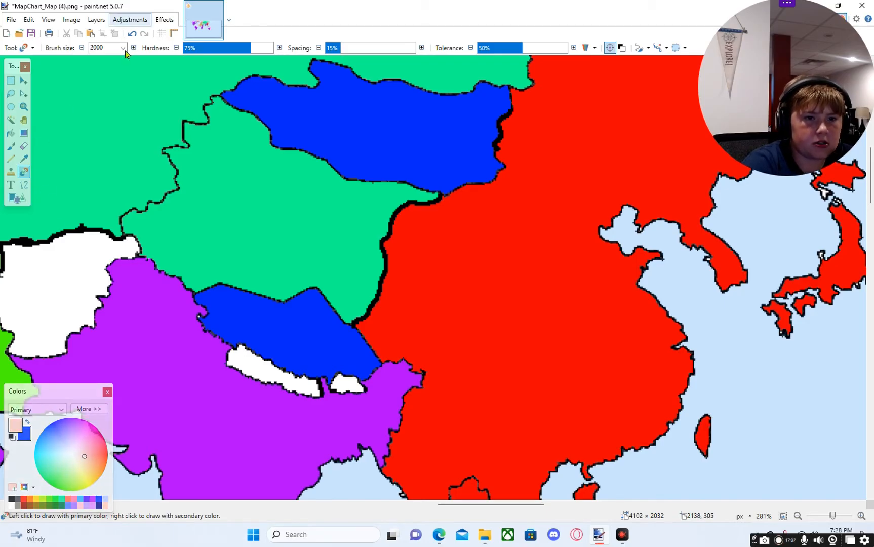
left_click(122, 47)
type("9")
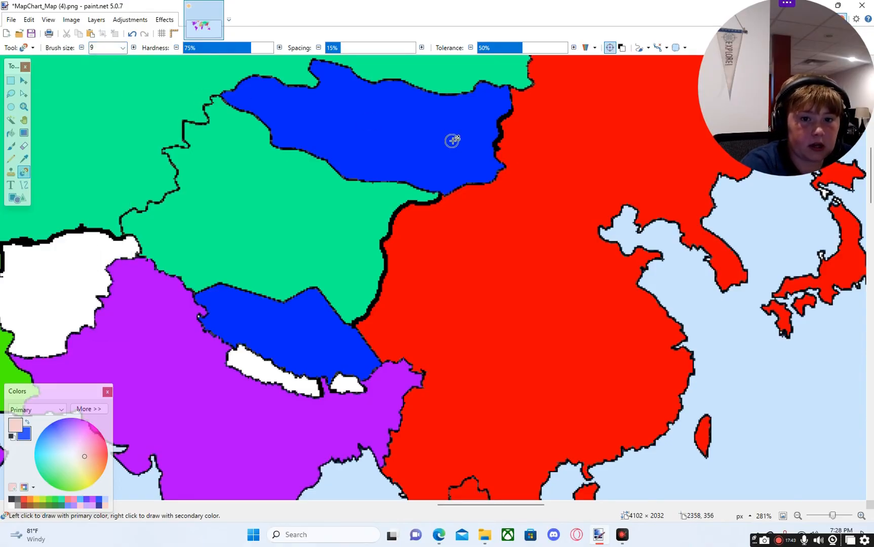
left_click(134, 48)
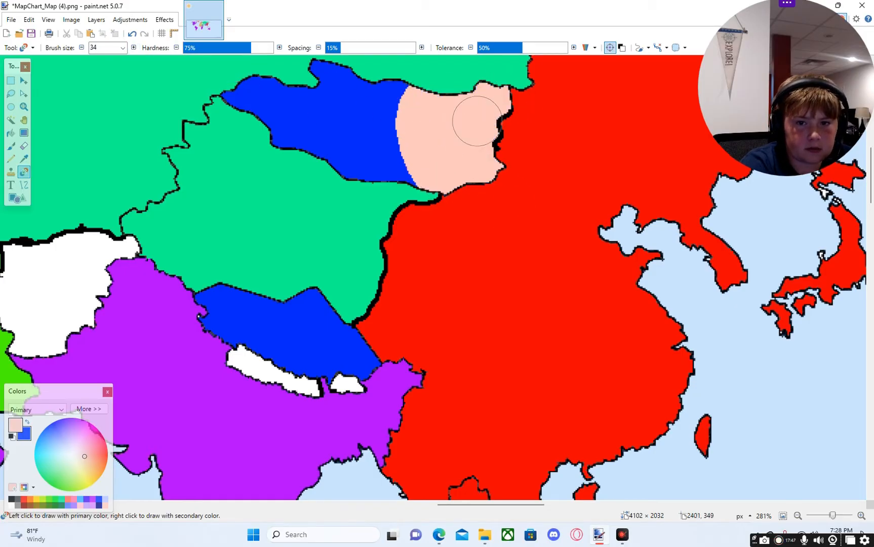
left_click_drag(474, 119, 393, 89)
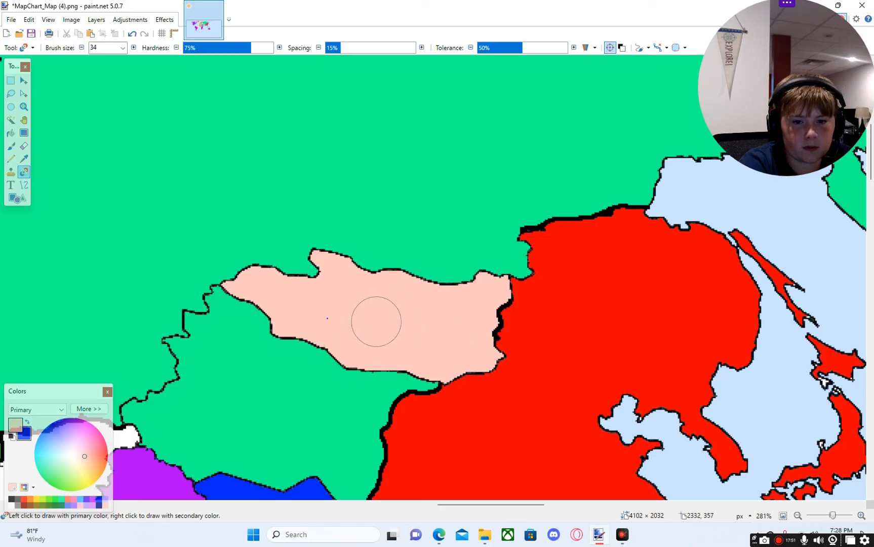
scroll("down", 3)
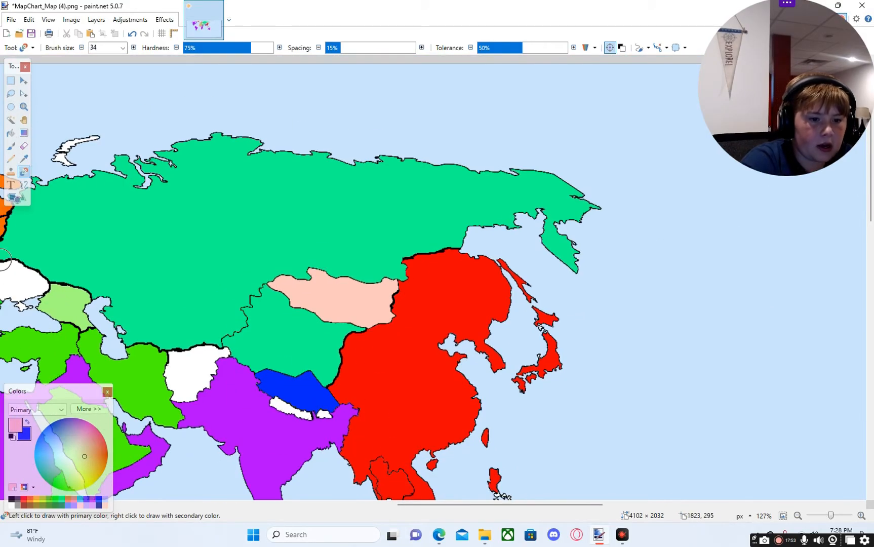
left_click(25, 134)
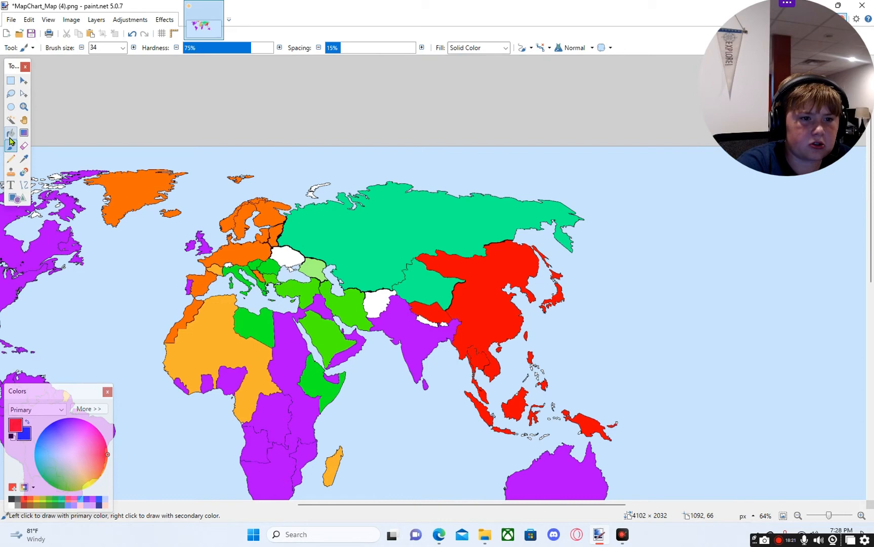
Step: Sweep a 1000-pixel blue Recolor brush over East Asia from China to Indonesia, then shrink the brush
left_click(10, 134)
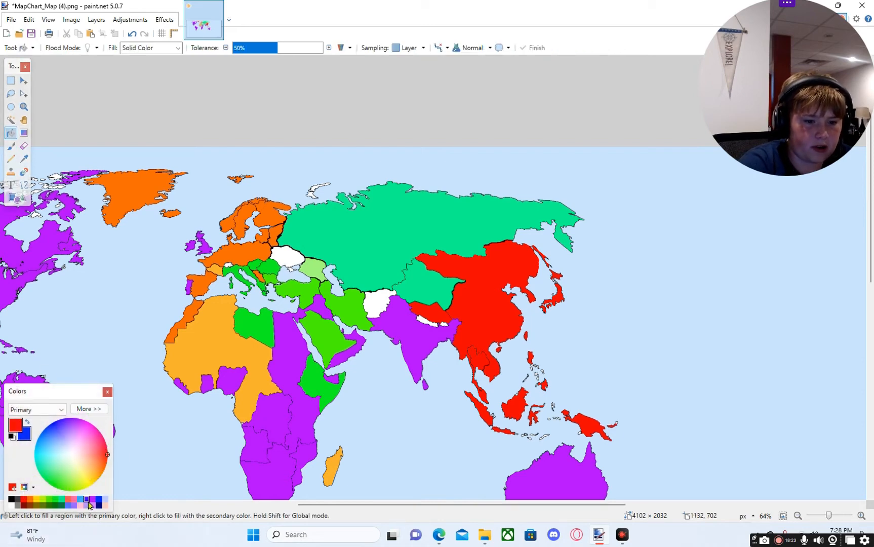
left_click(68, 506)
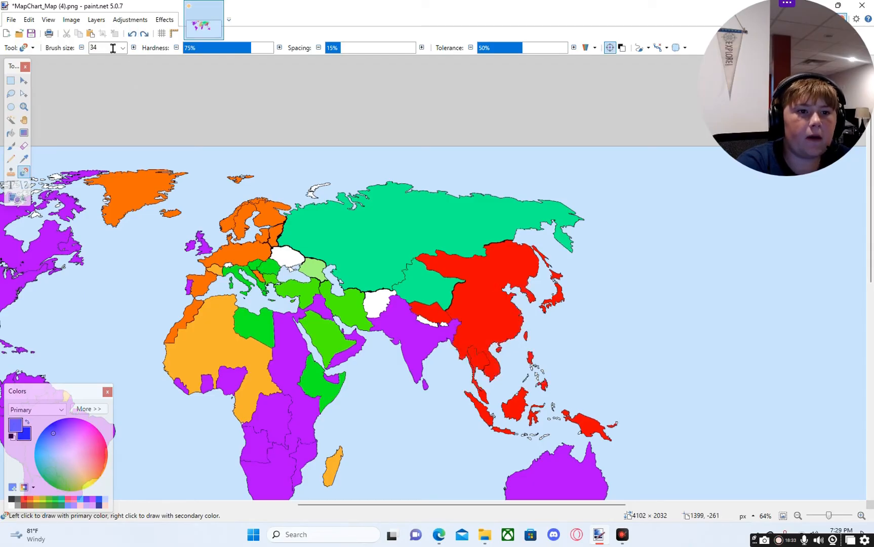
left_click(121, 47)
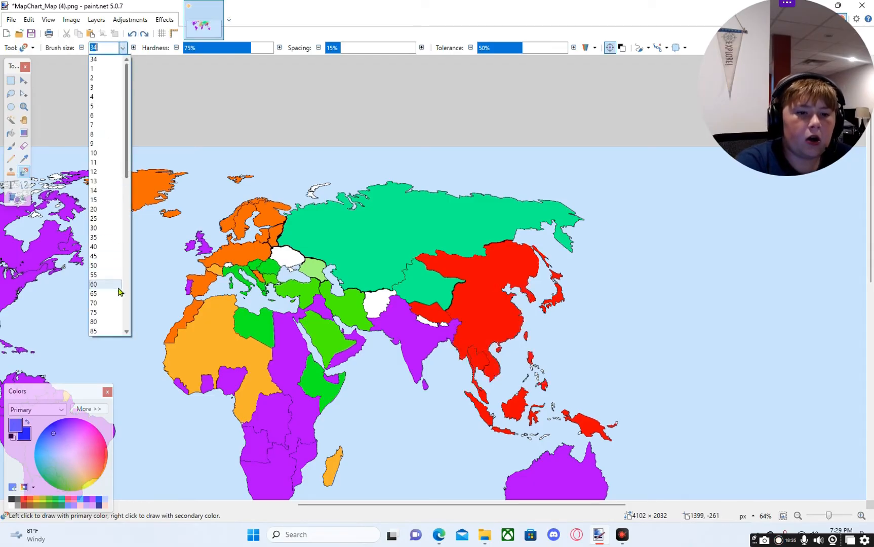
scroll("down", 3)
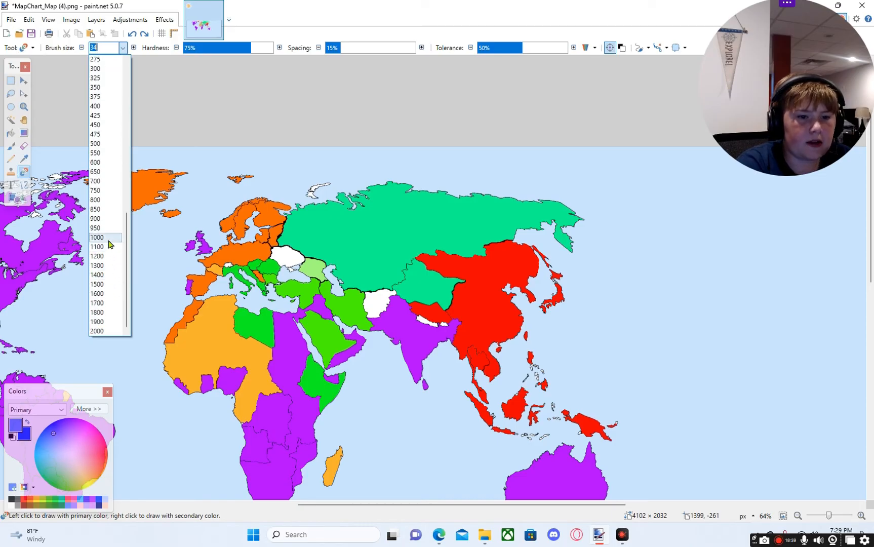
left_click(96, 237)
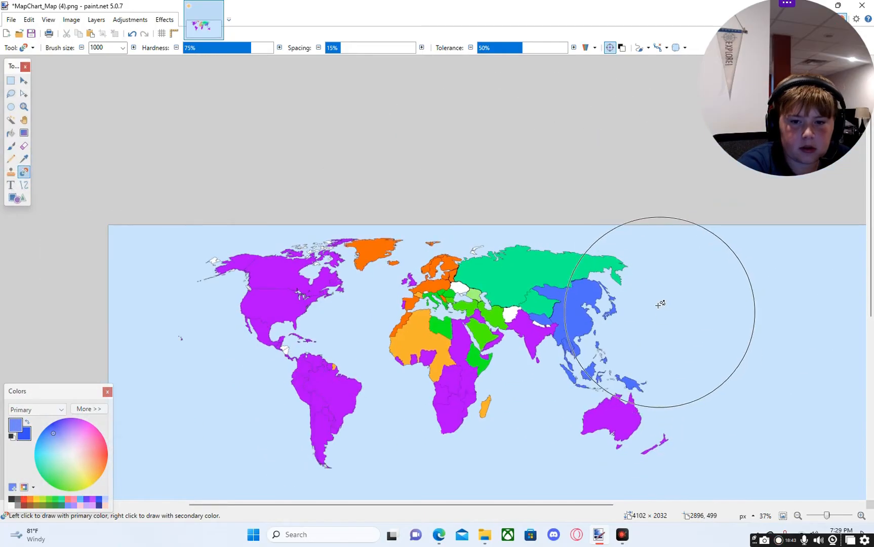
mouse_move(652, 292)
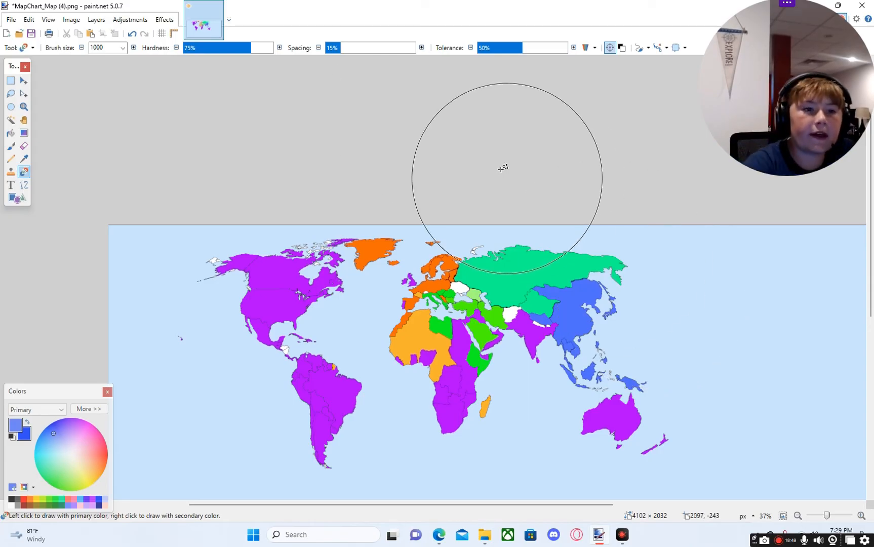
left_click(81, 47)
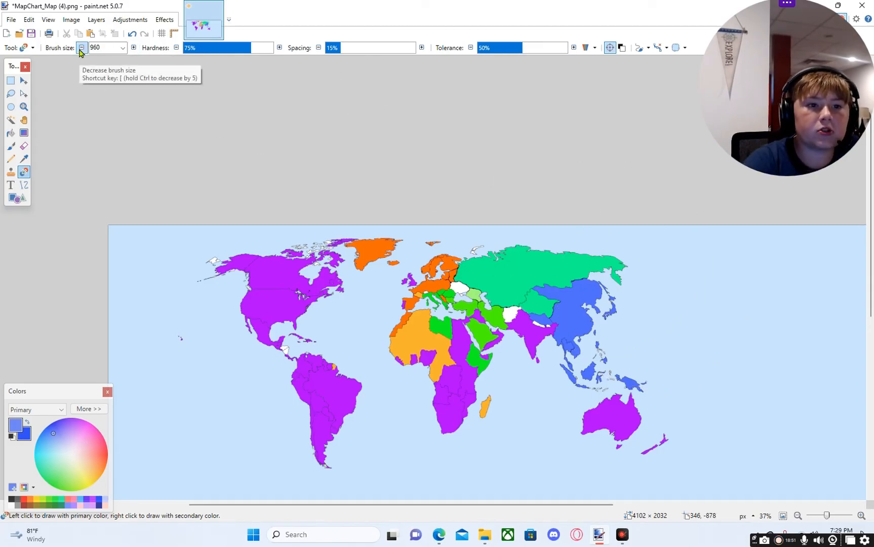
left_click(82, 48)
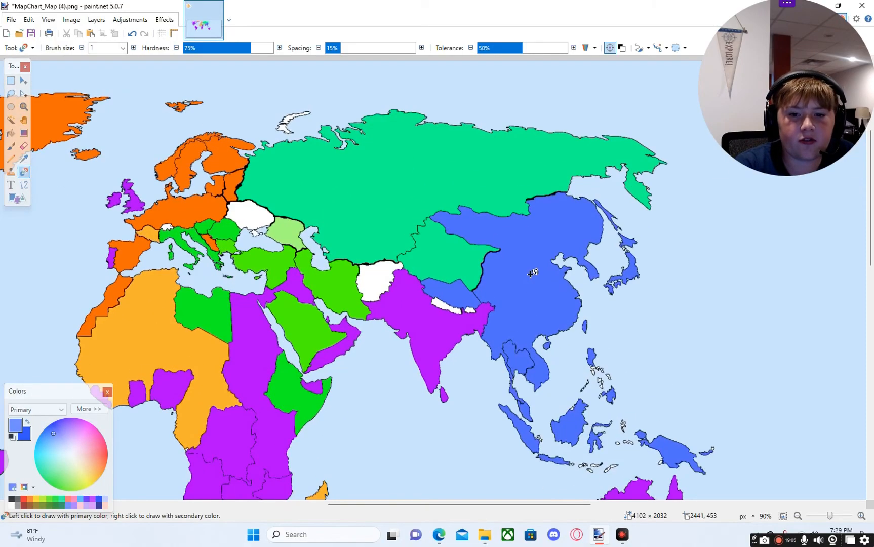
Step: Fill Ukraine with the Russian bloc's green and Afghanistan dark blue using the Paint Bucket
scroll("down", 3)
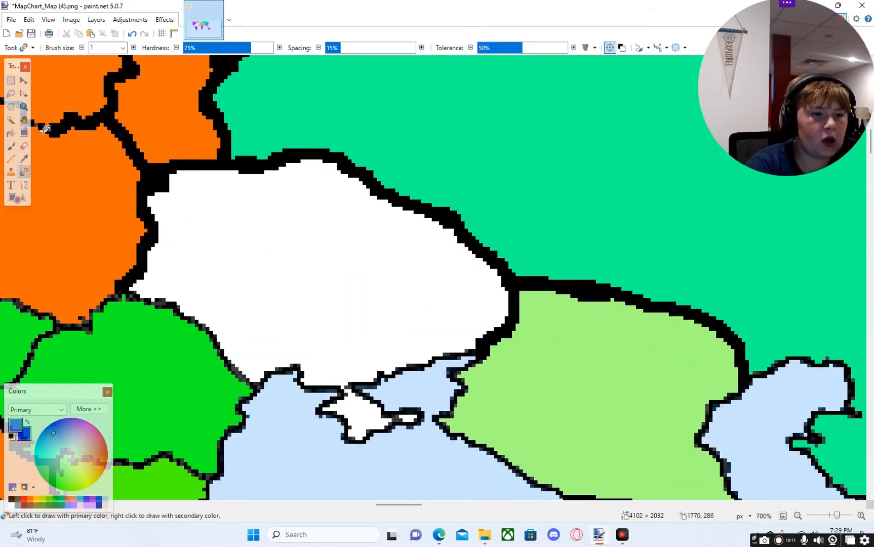
left_click(10, 133)
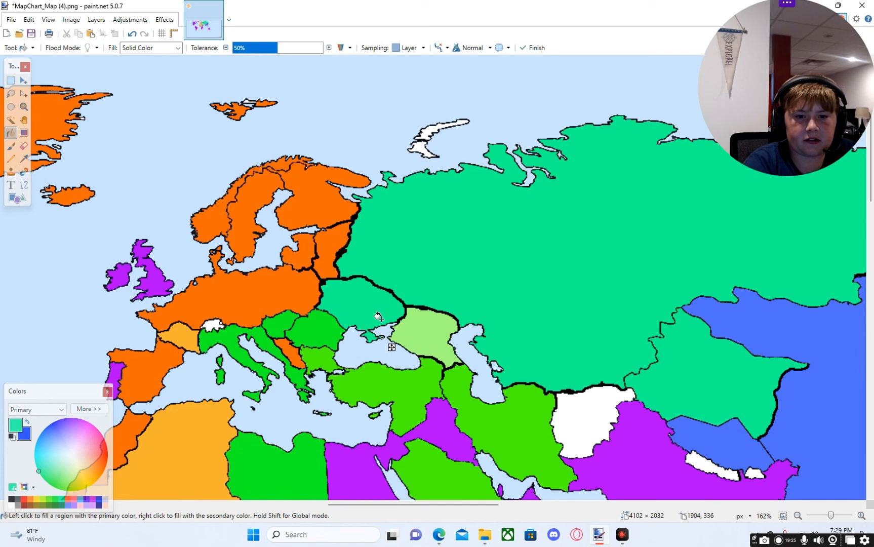
mouse_move(579, 407)
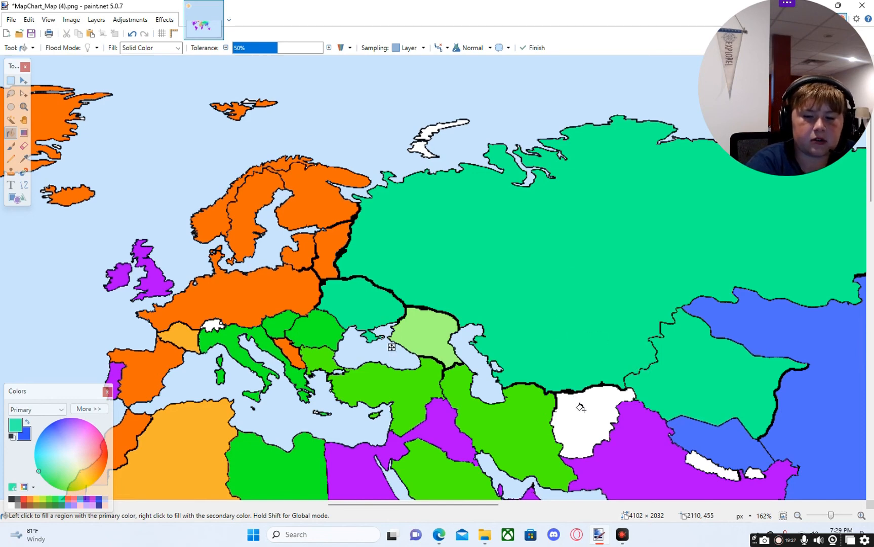
mouse_move(581, 417)
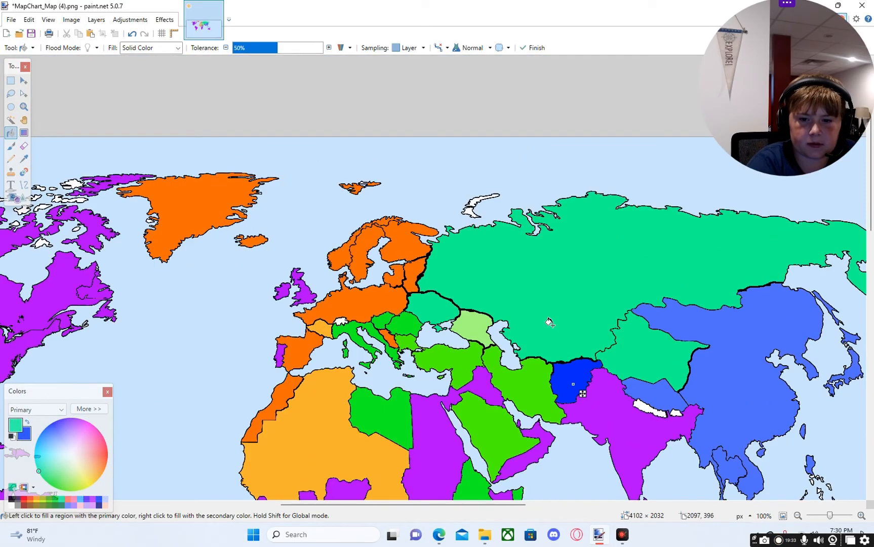
Step: Undo Afghanistan's blue fill and prepare the Paint Bucket for the yellow Iran–Afghanistan alliance
left_click(572, 385)
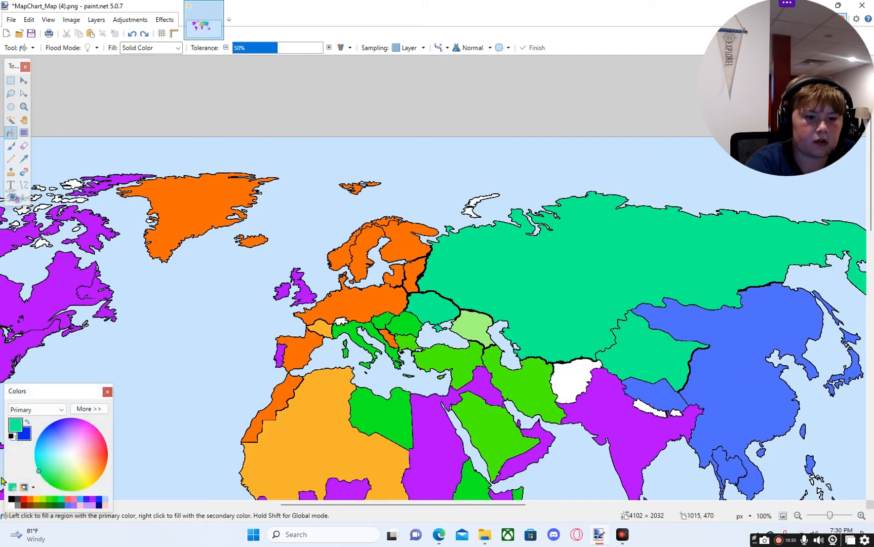
left_click(10, 159)
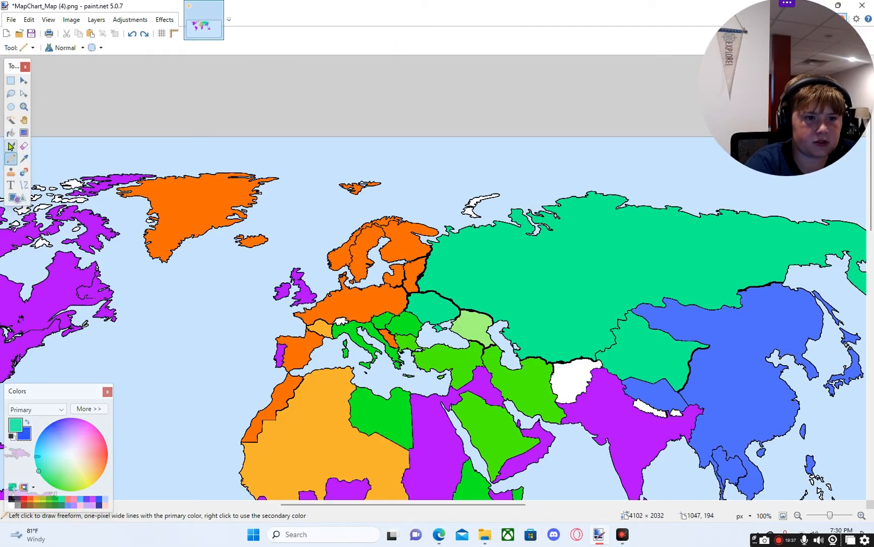
left_click(11, 132)
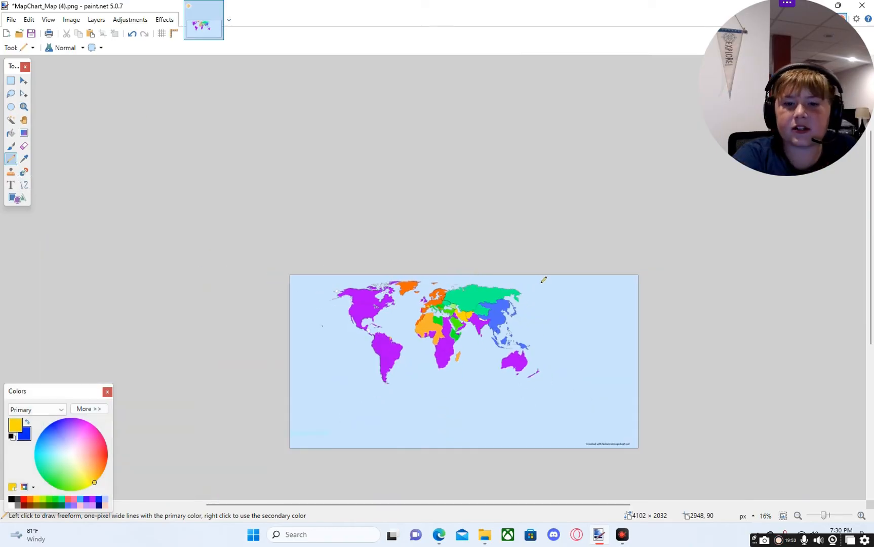
mouse_move(719, 344)
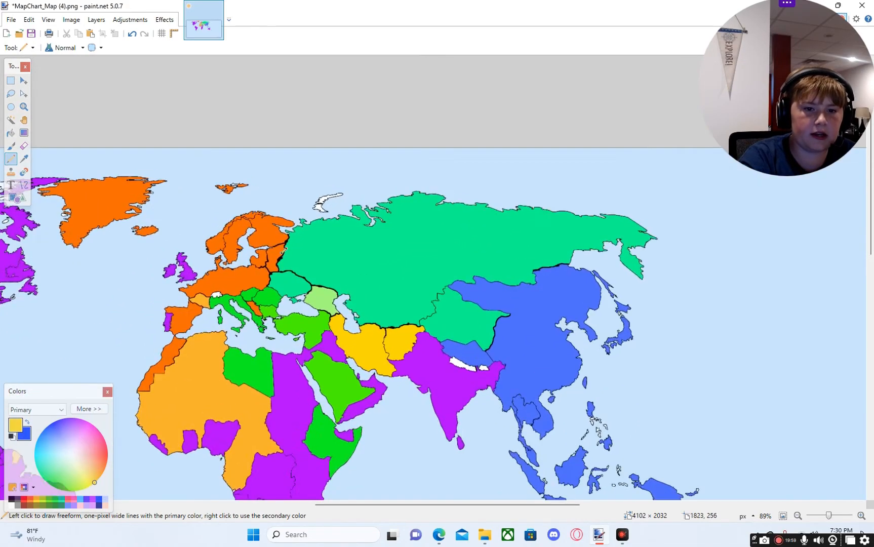
scroll("down", 3)
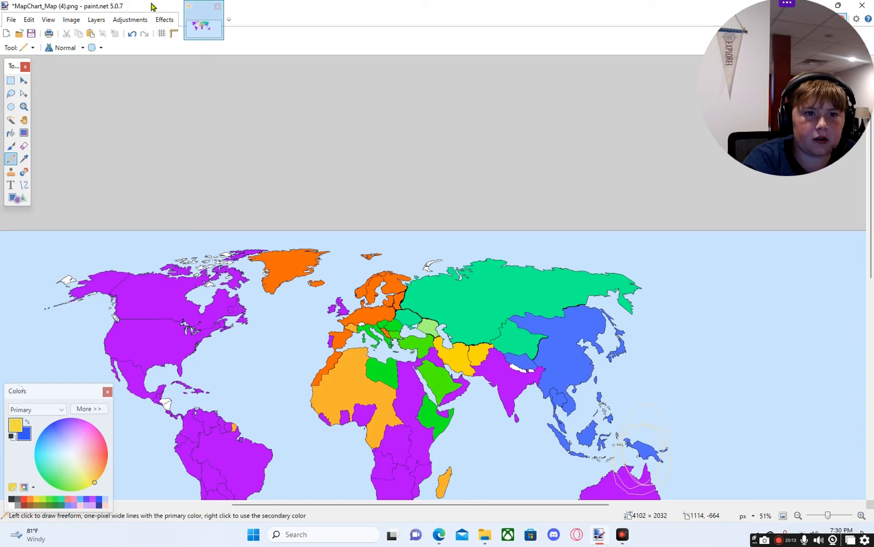
scroll("down", 3)
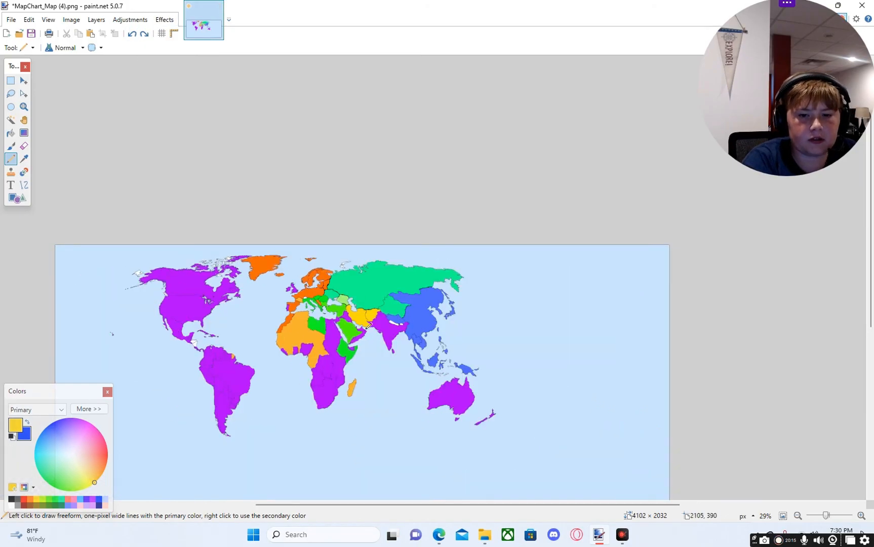
mouse_move(519, 285)
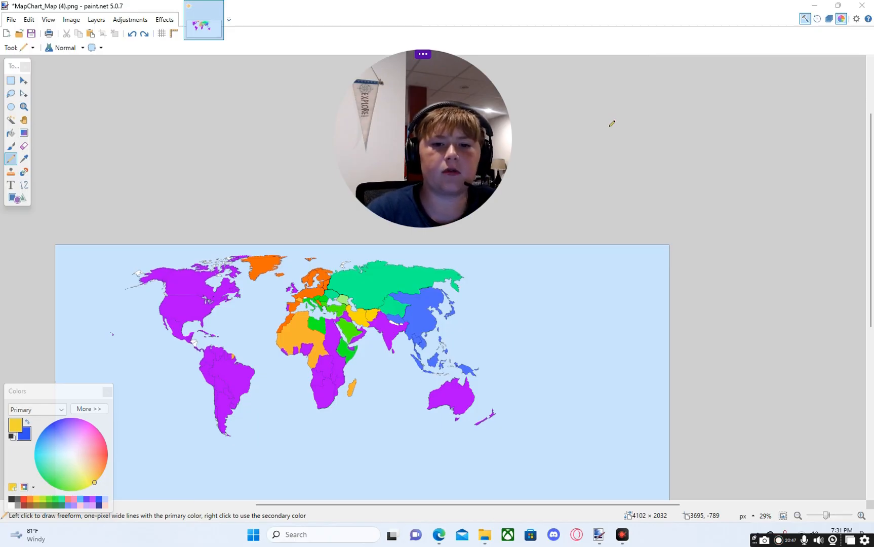
mouse_move(767, 210)
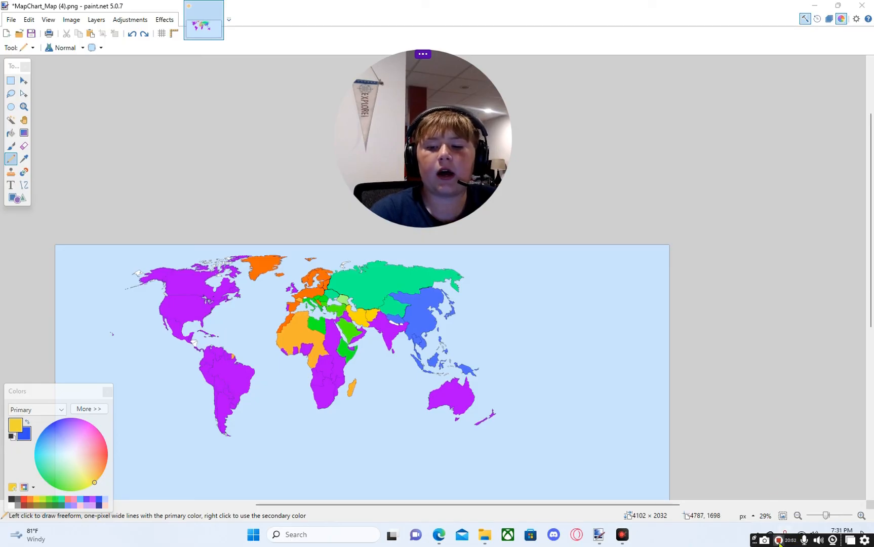
mouse_move(813, 411)
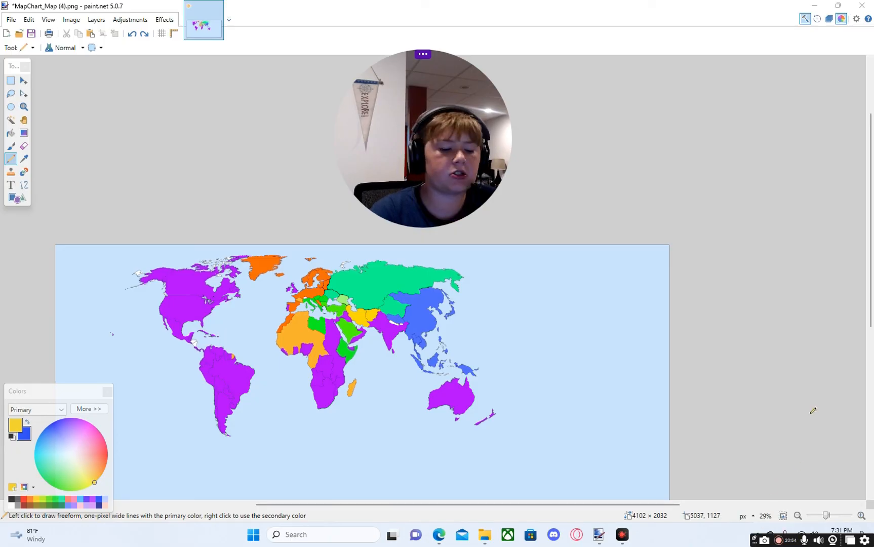